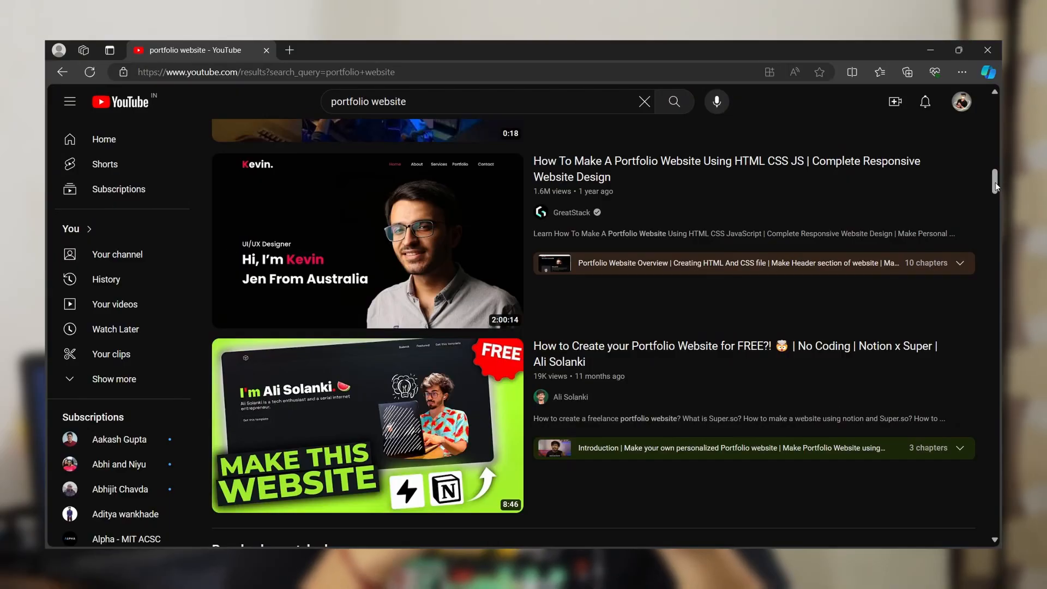
- Download Resume.pdf from the homepage and open it as a PDF in a new tab
scroll(down, 3)
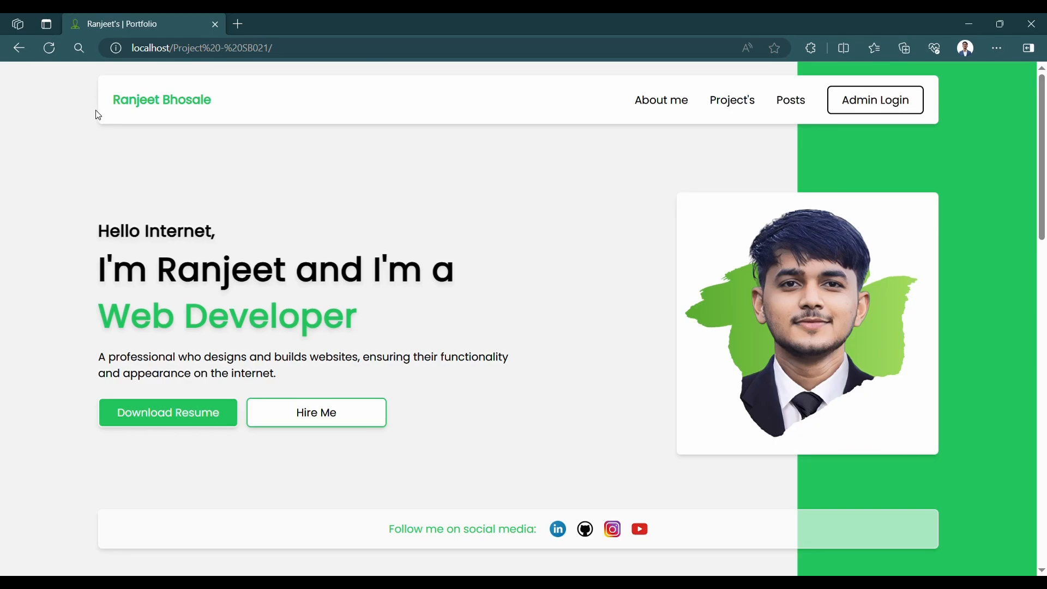
mouse_move(109, 113)
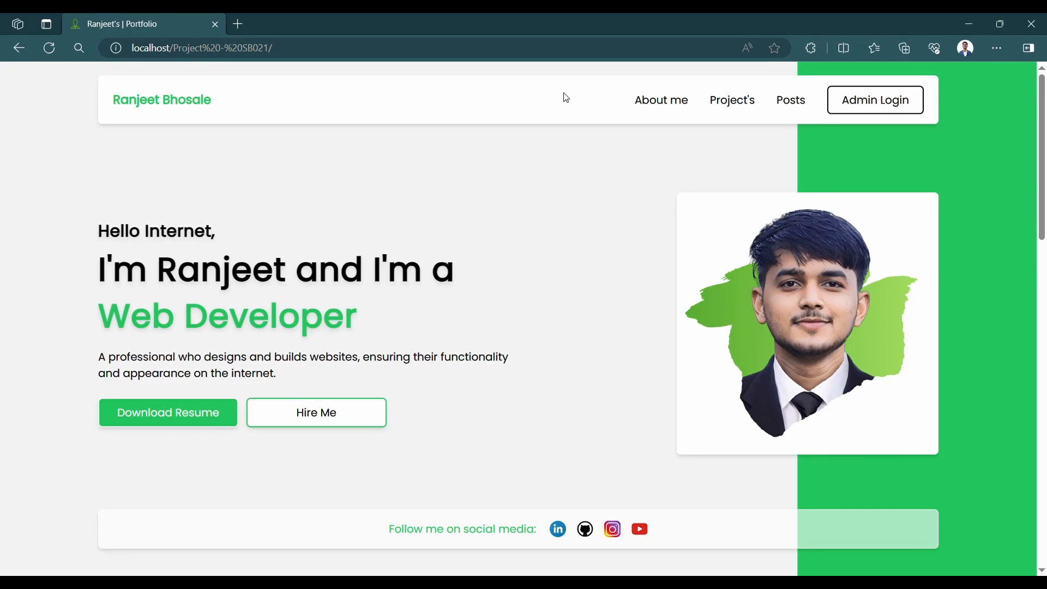
mouse_move(790, 100)
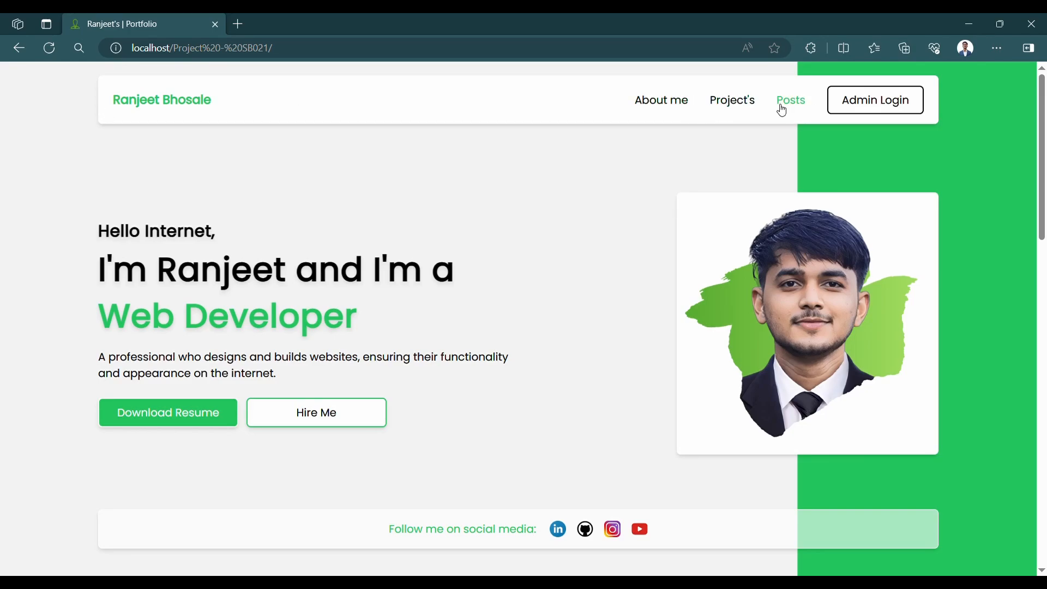
mouse_move(874, 107)
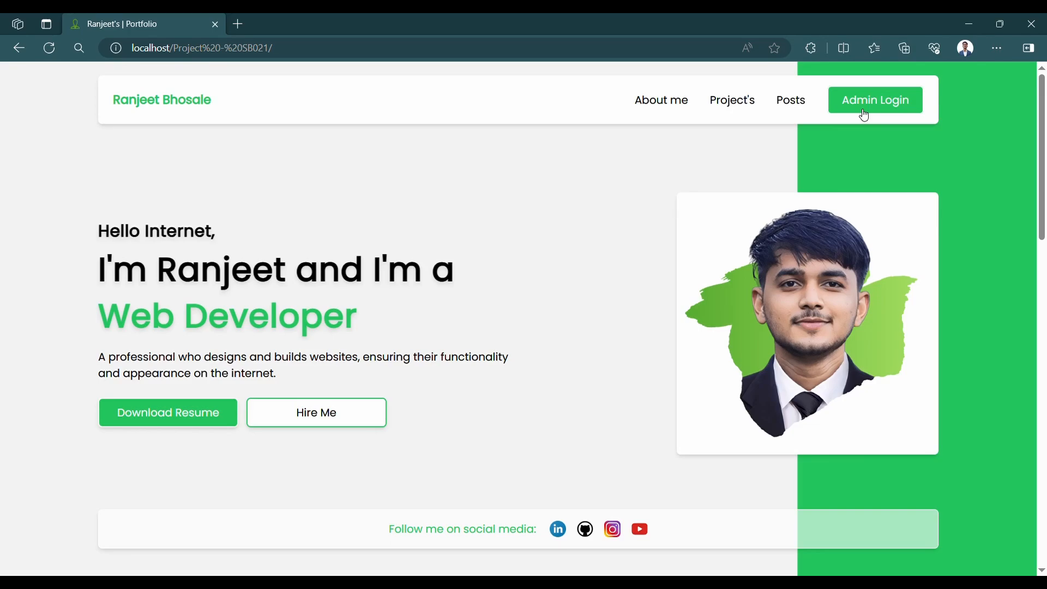
mouse_move(264, 291)
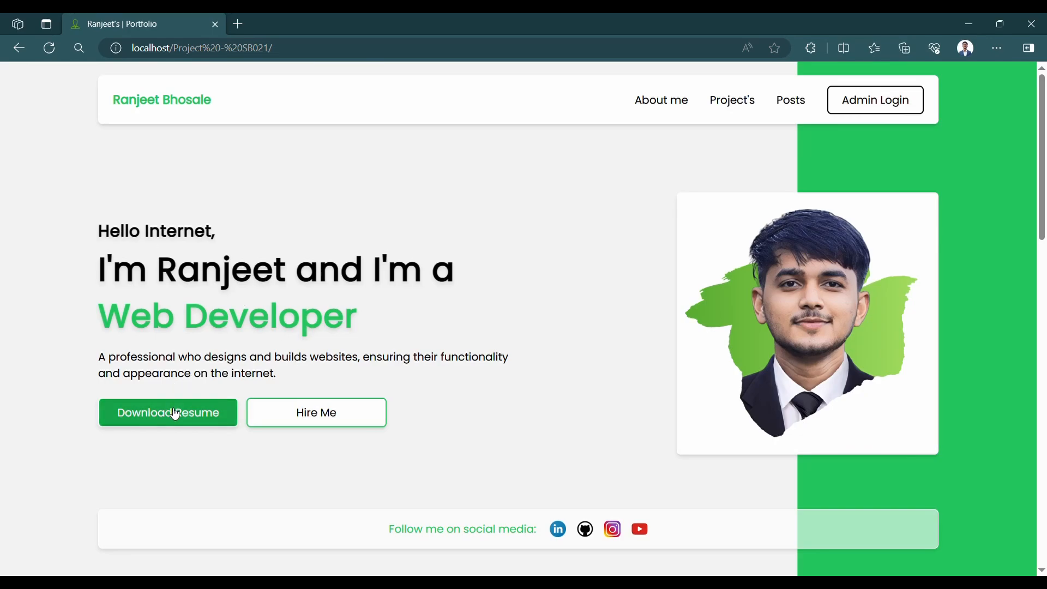
mouse_move(160, 431)
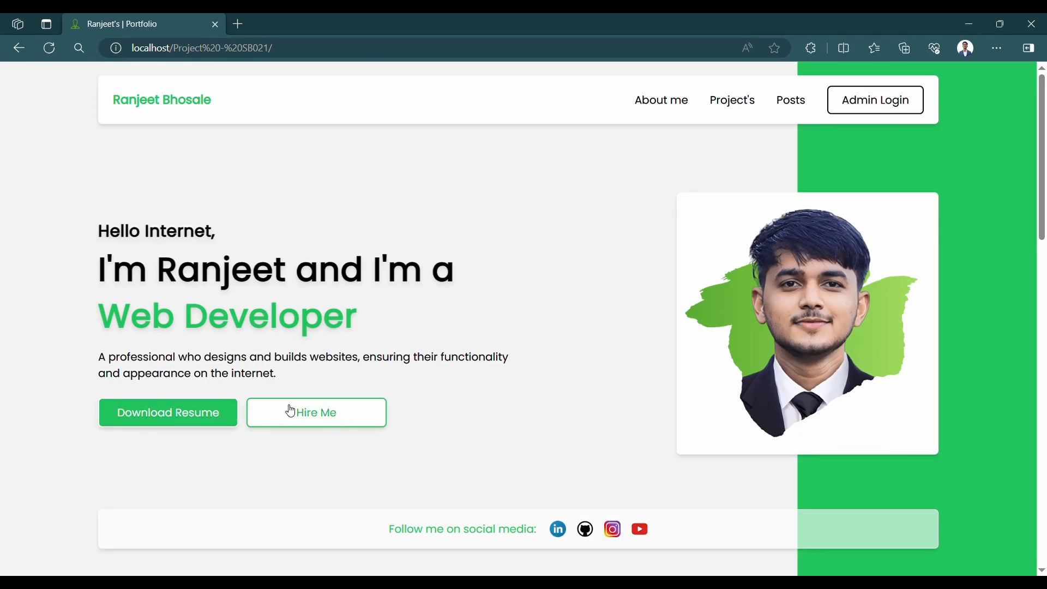
mouse_move(776, 335)
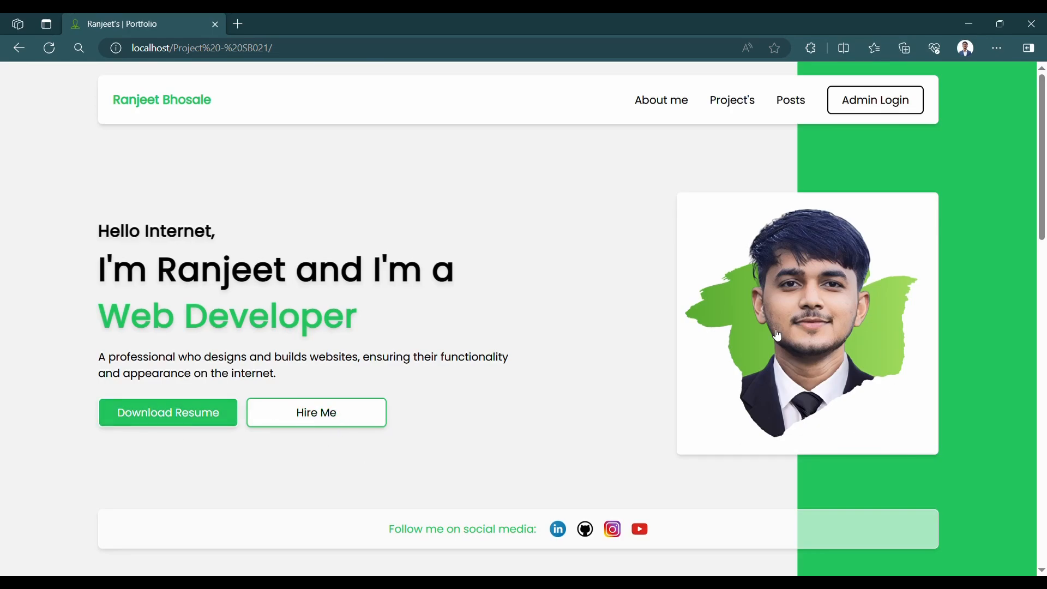
mouse_move(409, 521)
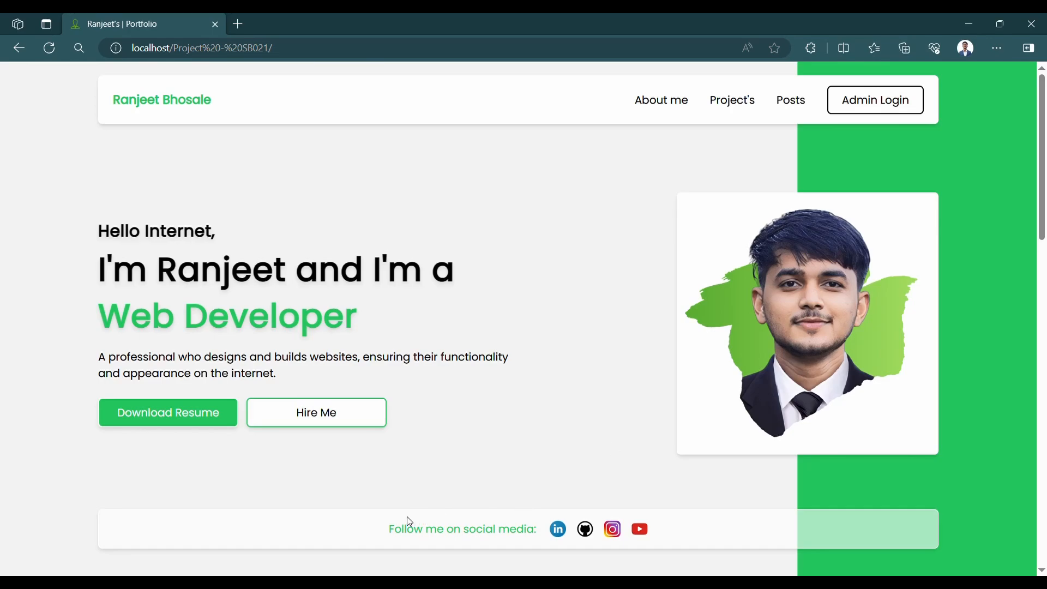
mouse_move(421, 397)
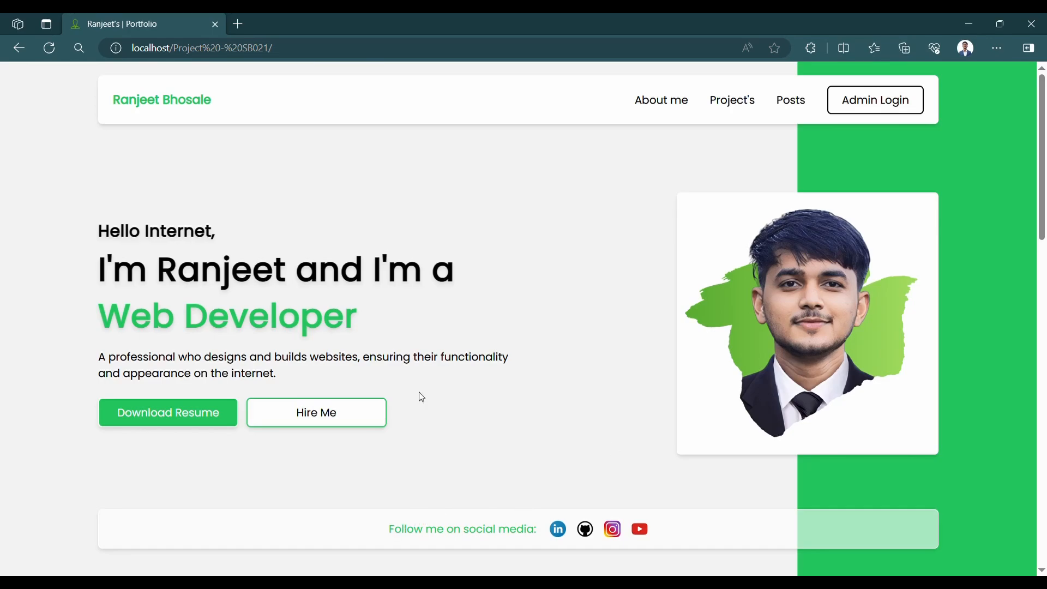
mouse_move(584, 529)
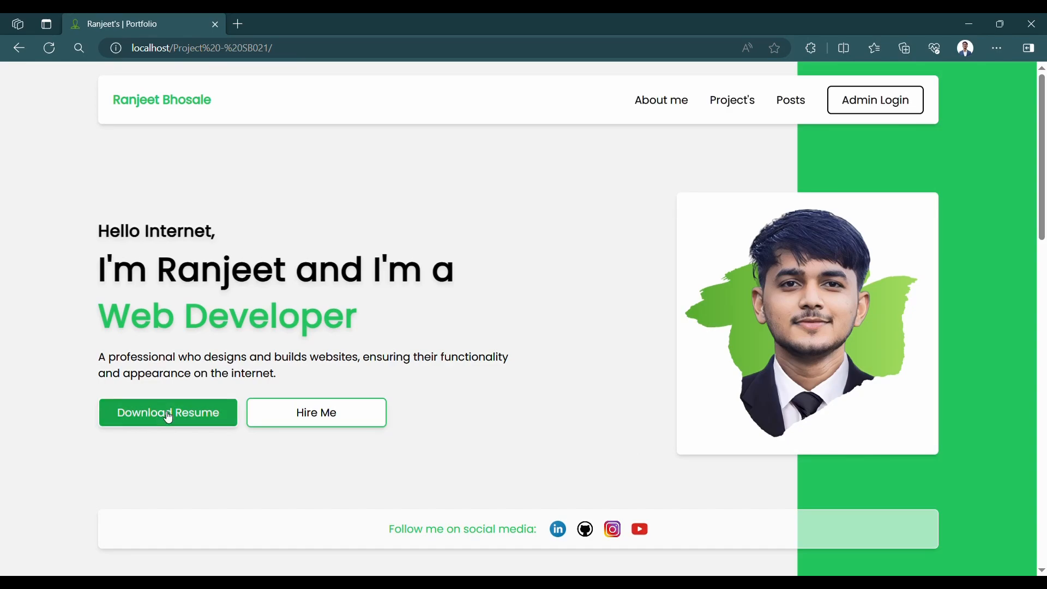
click(167, 413)
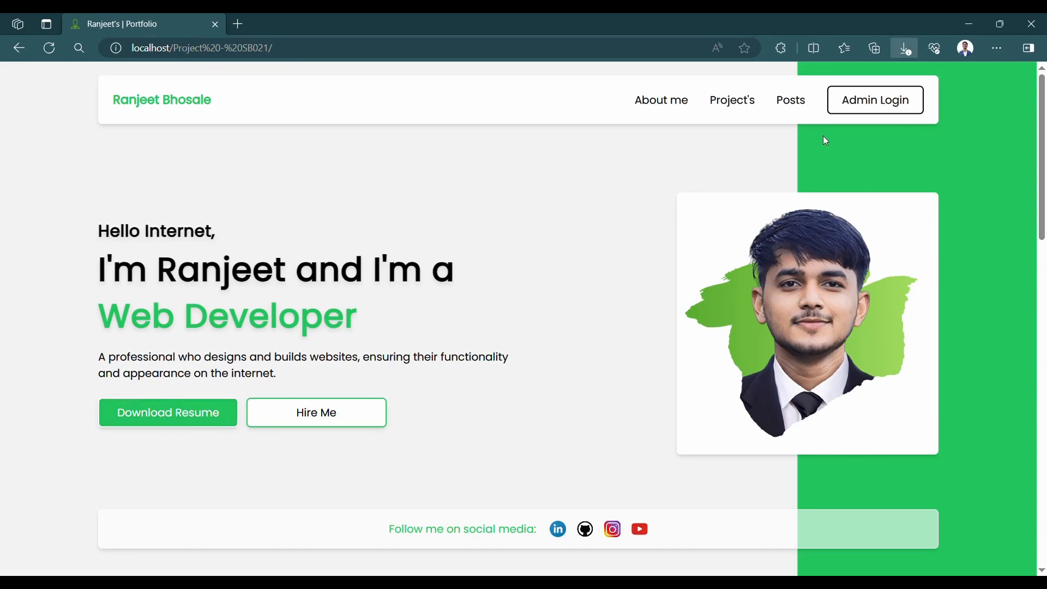
mouse_move(768, 124)
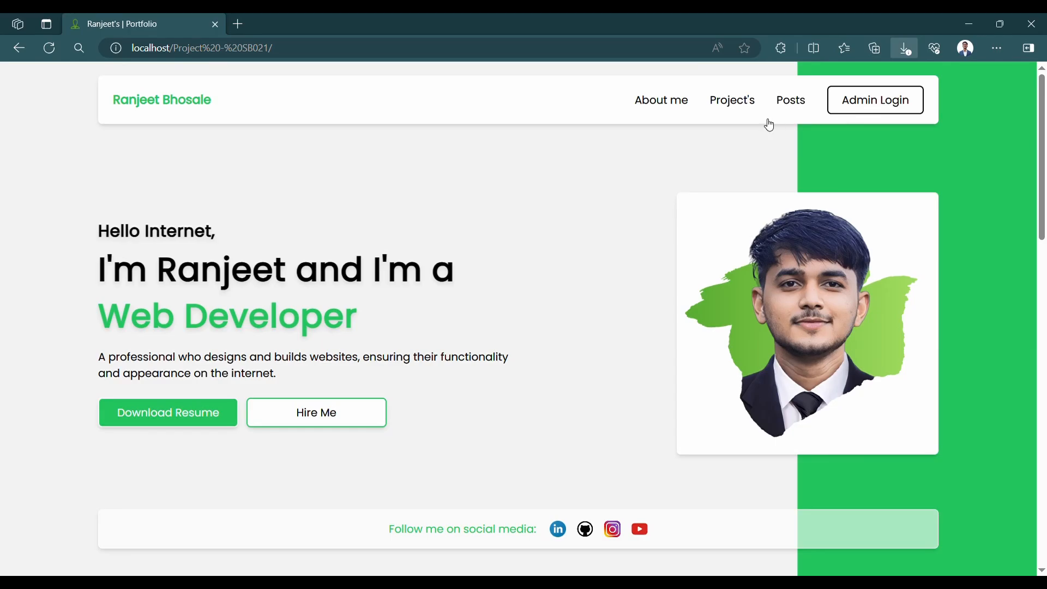
click(168, 412)
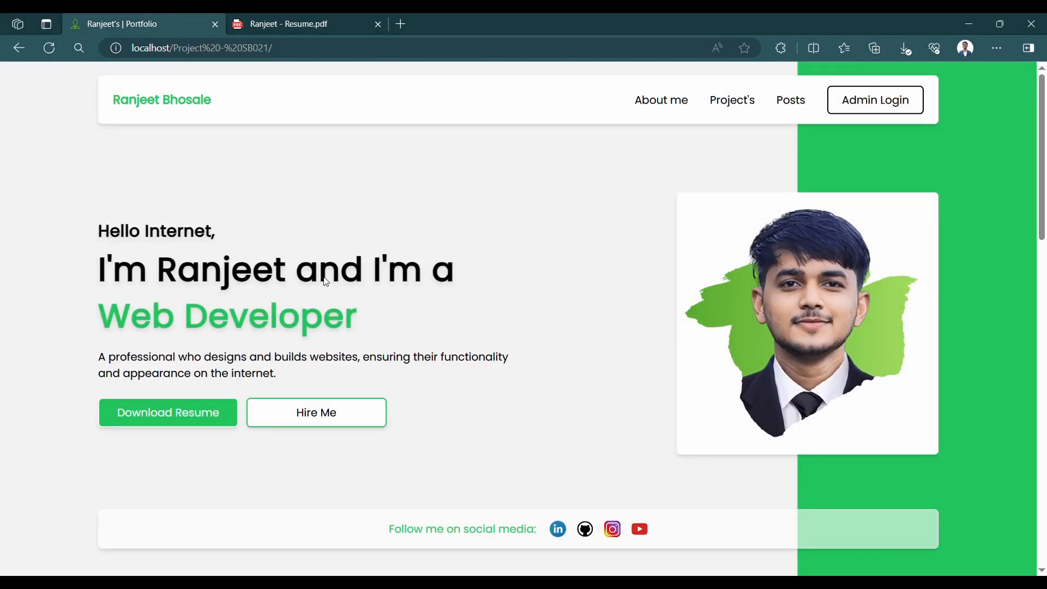
- Submit the Hire Me booking form with budget 100k+ and description 'submission testing', then dismiss the alert
click(316, 412)
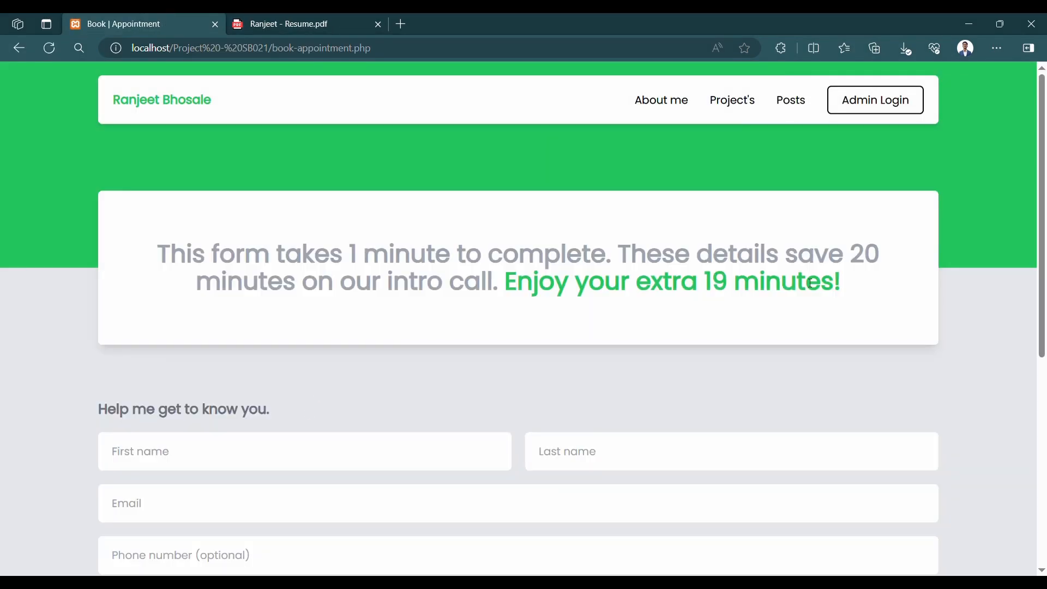
mouse_move(543, 344)
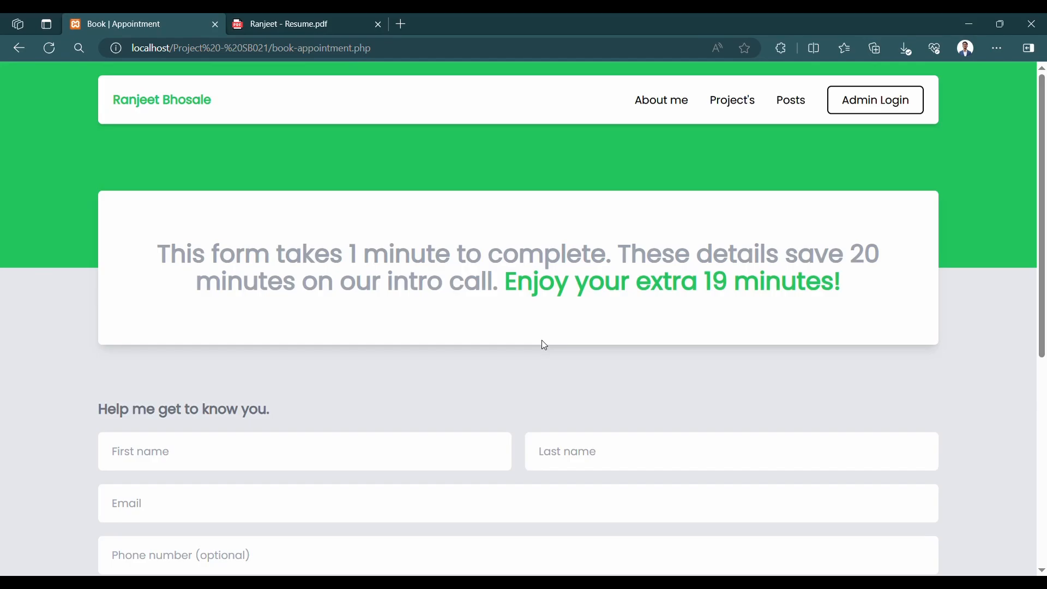
scroll(down, 3)
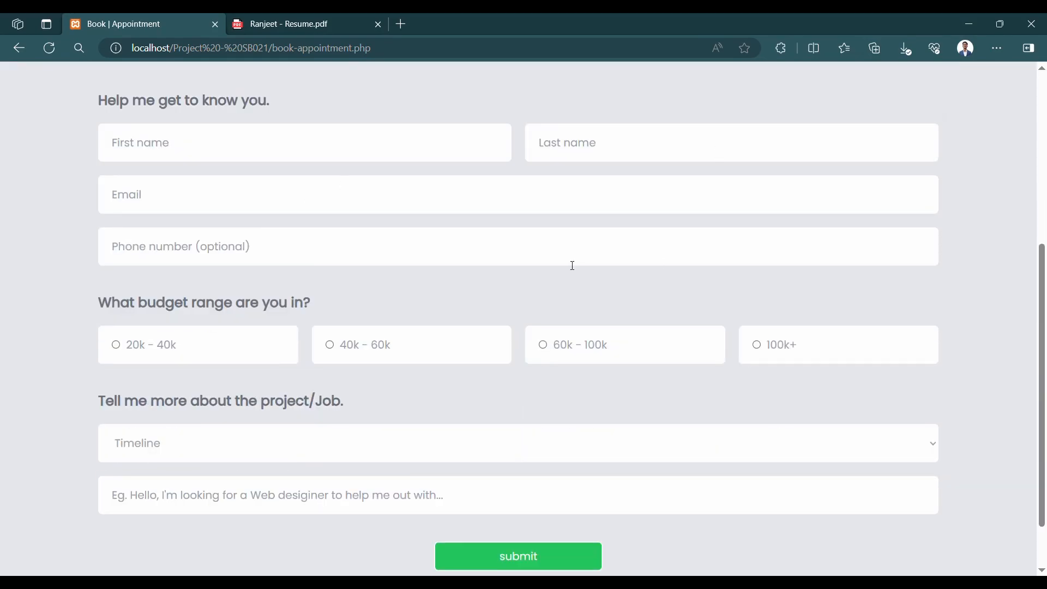
mouse_move(369, 476)
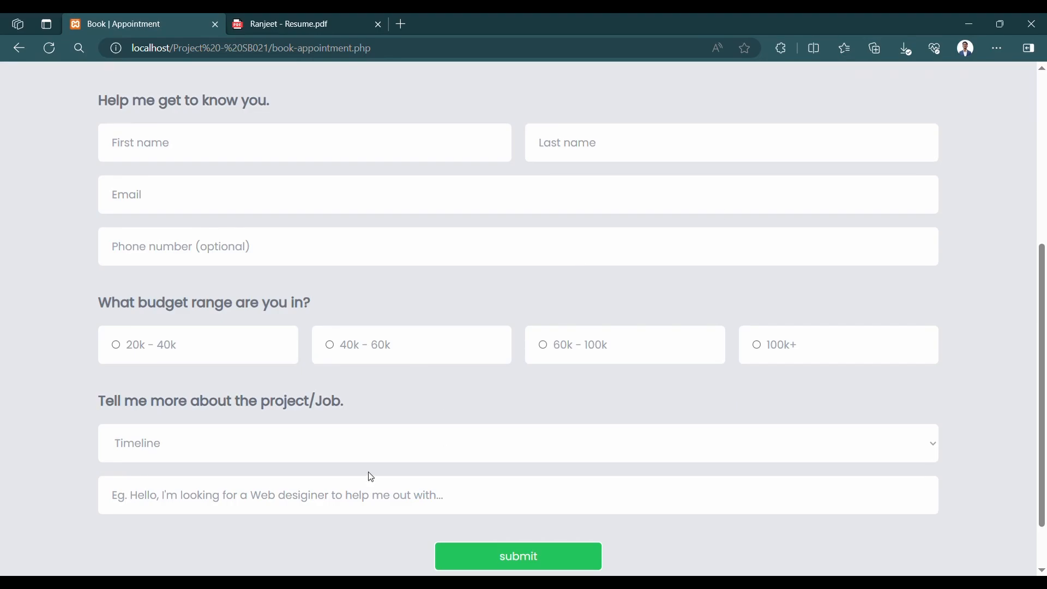
text(submission testing)
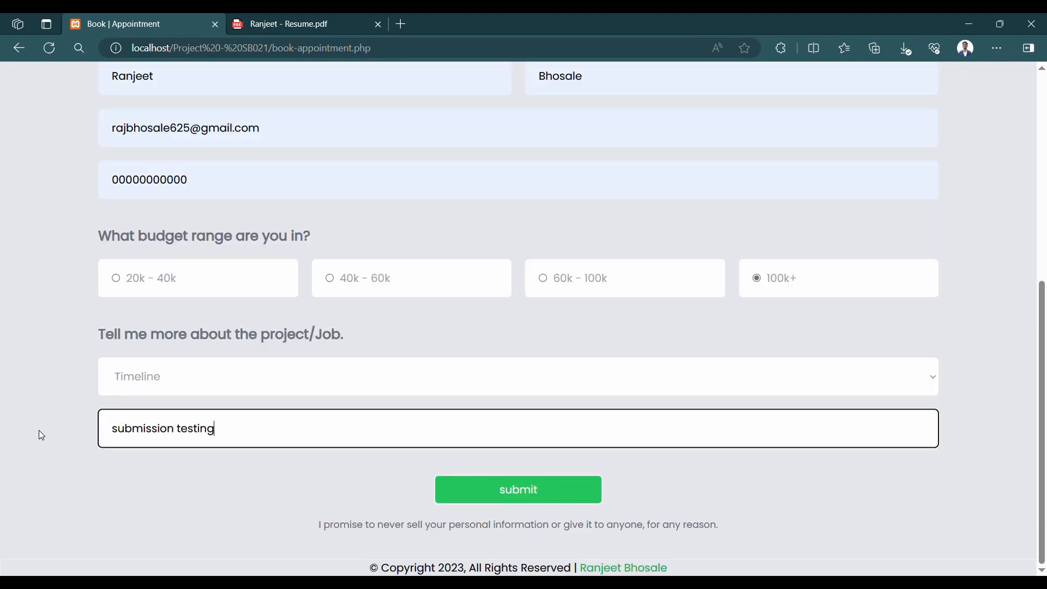
click(518, 490)
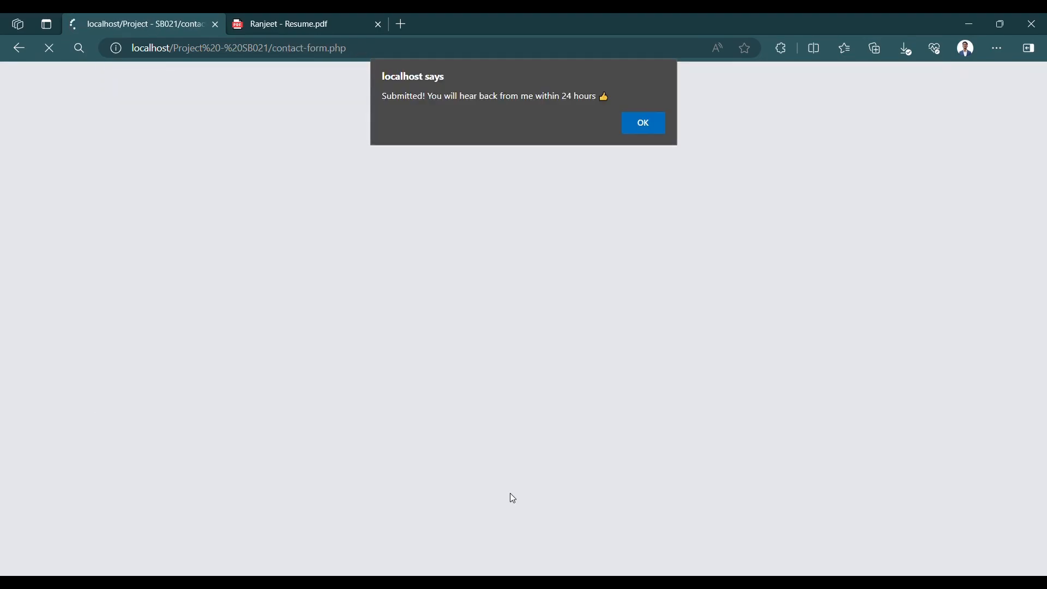
click(642, 122)
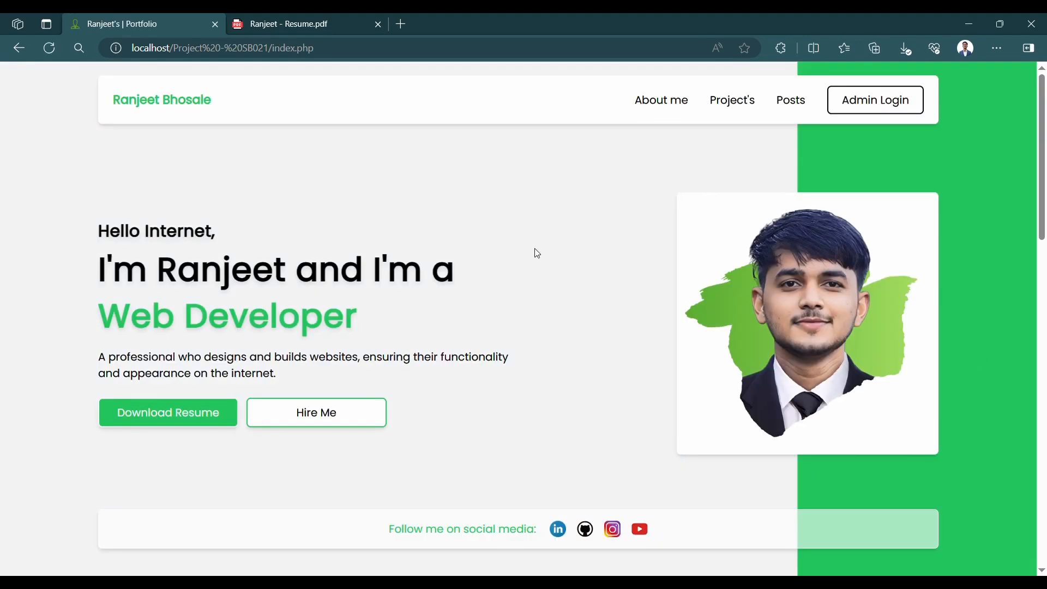
mouse_move(596, 354)
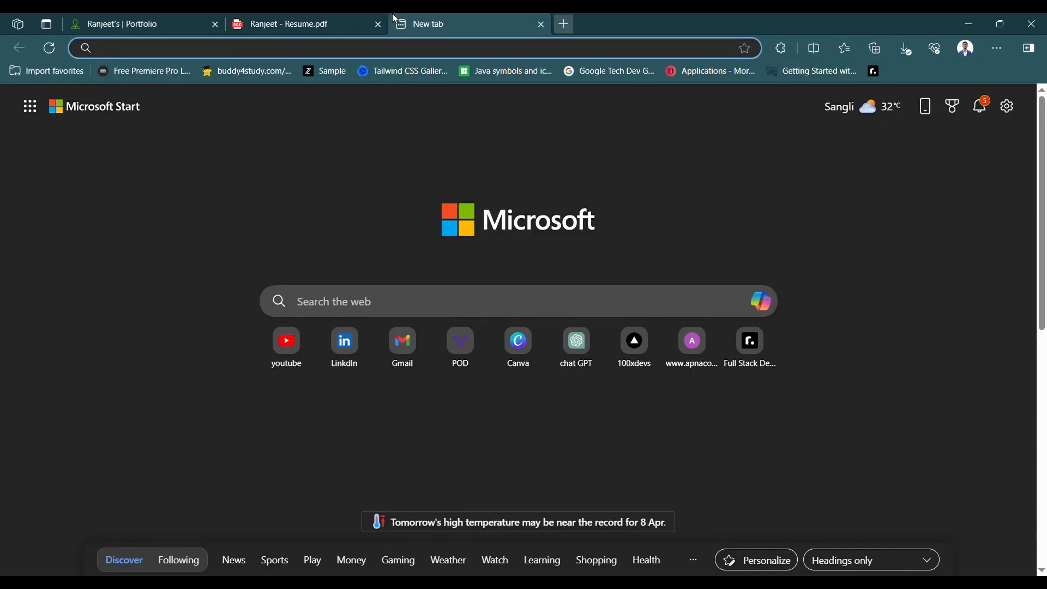
mouse_move(414, 349)
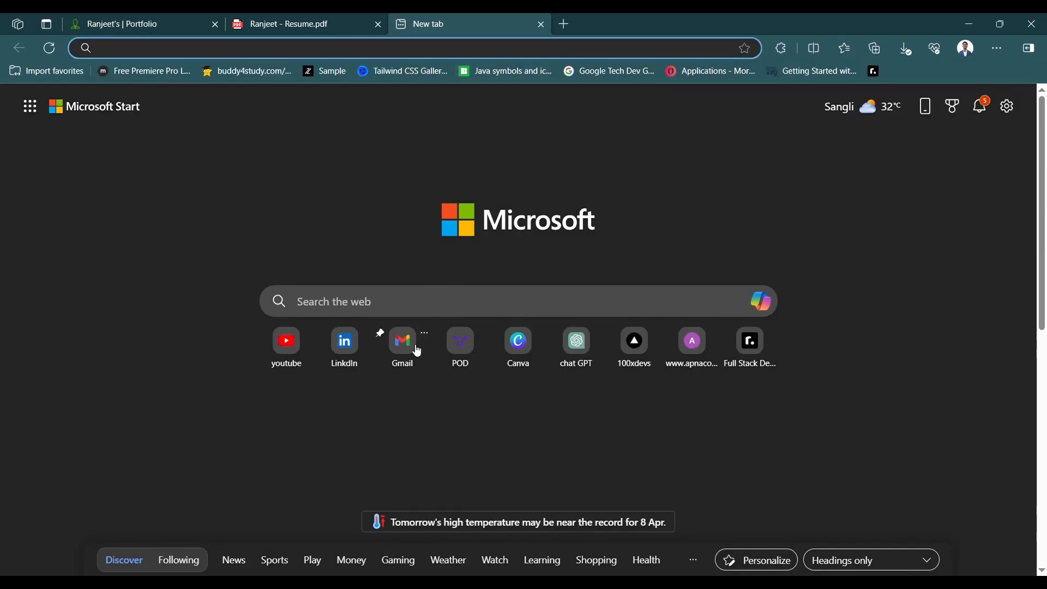
- Open the Gmail Inquiry email showing the 'submission testing' details, then return to the portfolio tab
click(402, 340)
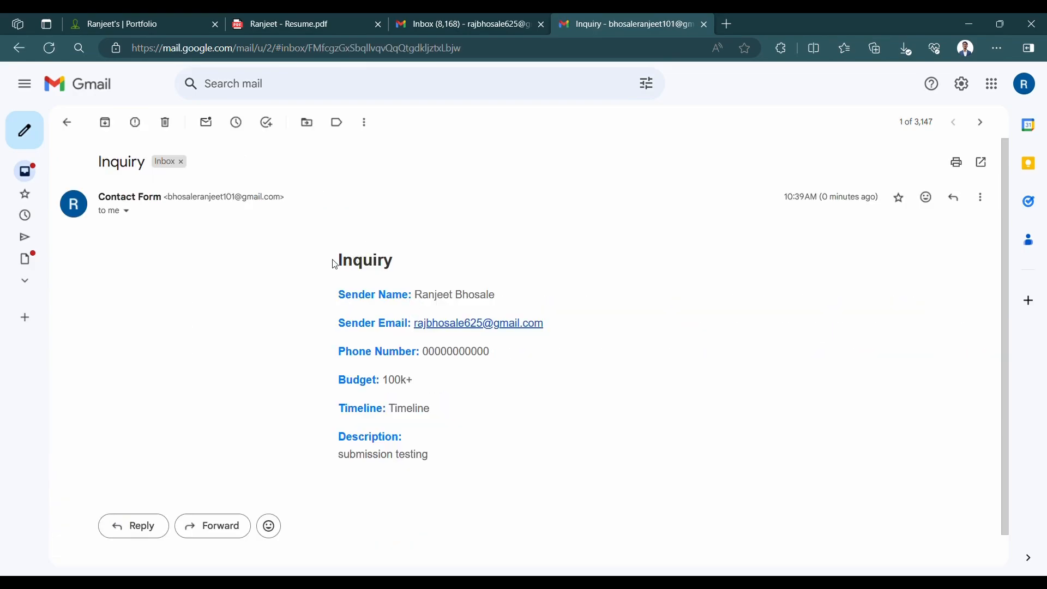
mouse_move(495, 368)
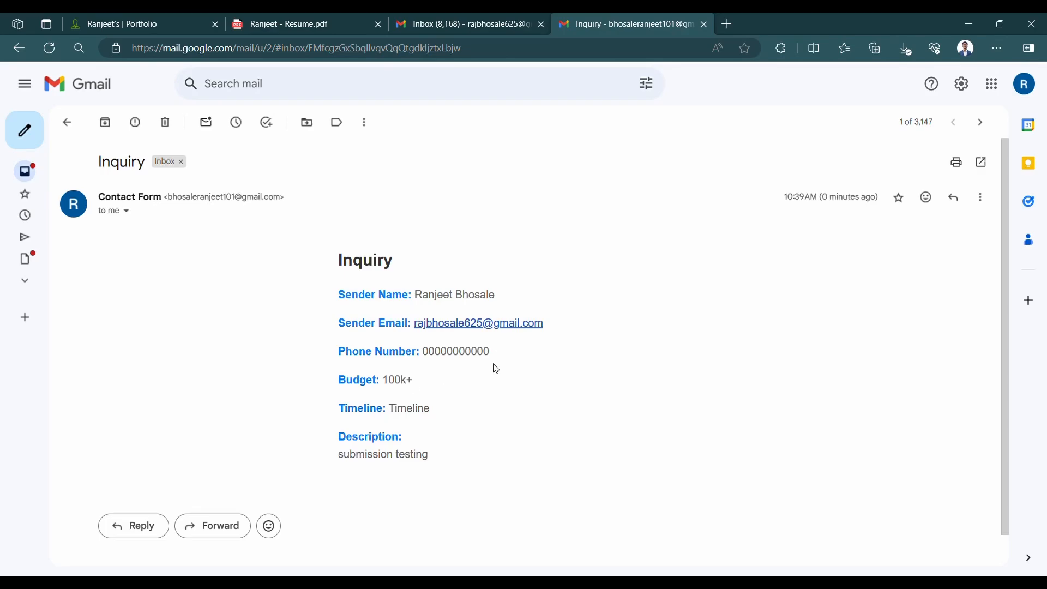
double_click(367, 455)
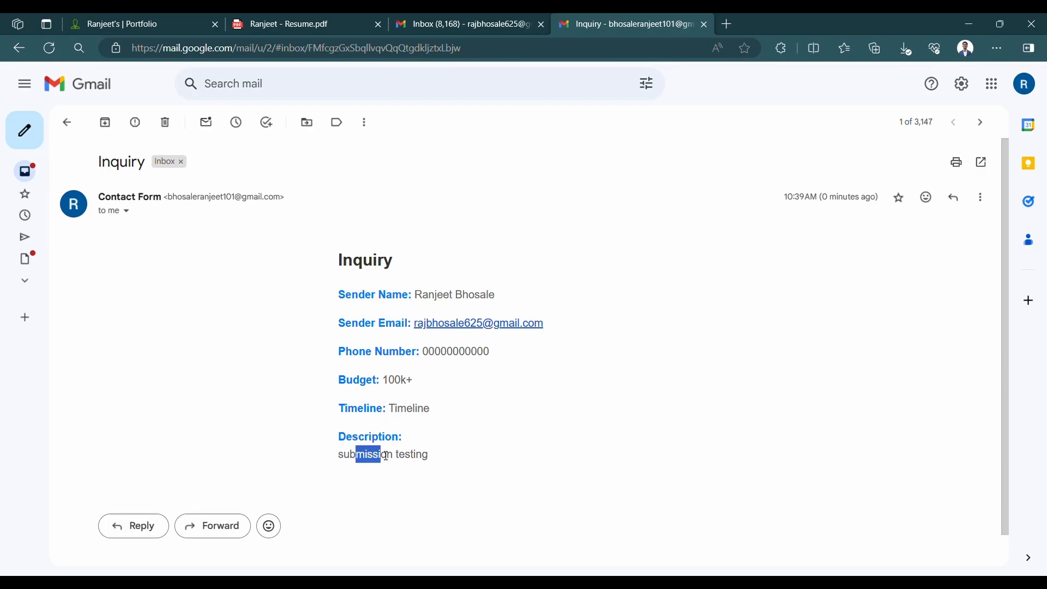
click(119, 24)
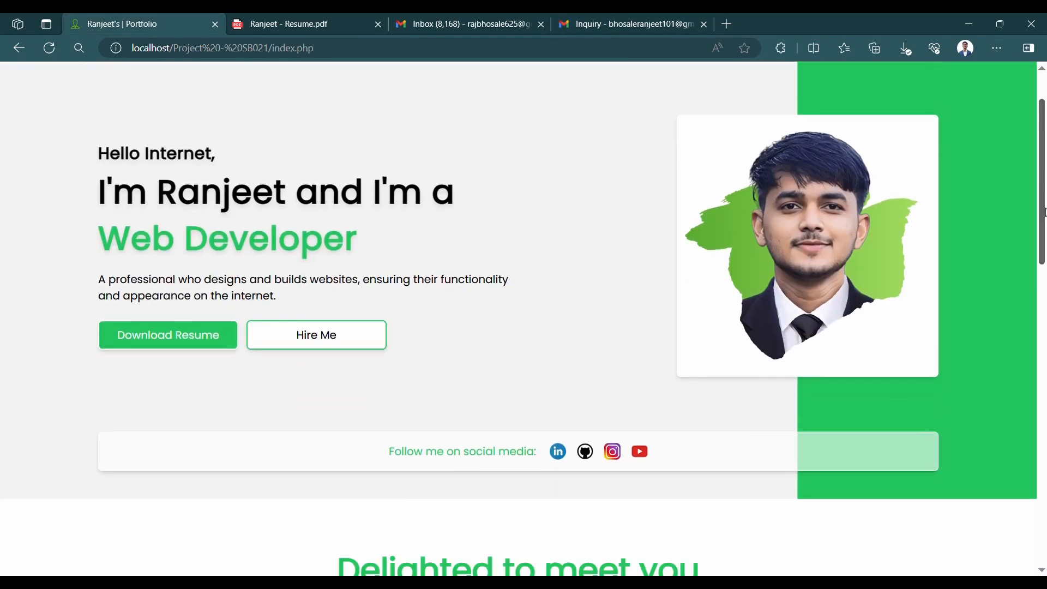
- Browse Qualifications and Skills, open the JavaScript Wikipedia article, then return to the portfolio tab
scroll(down, 3)
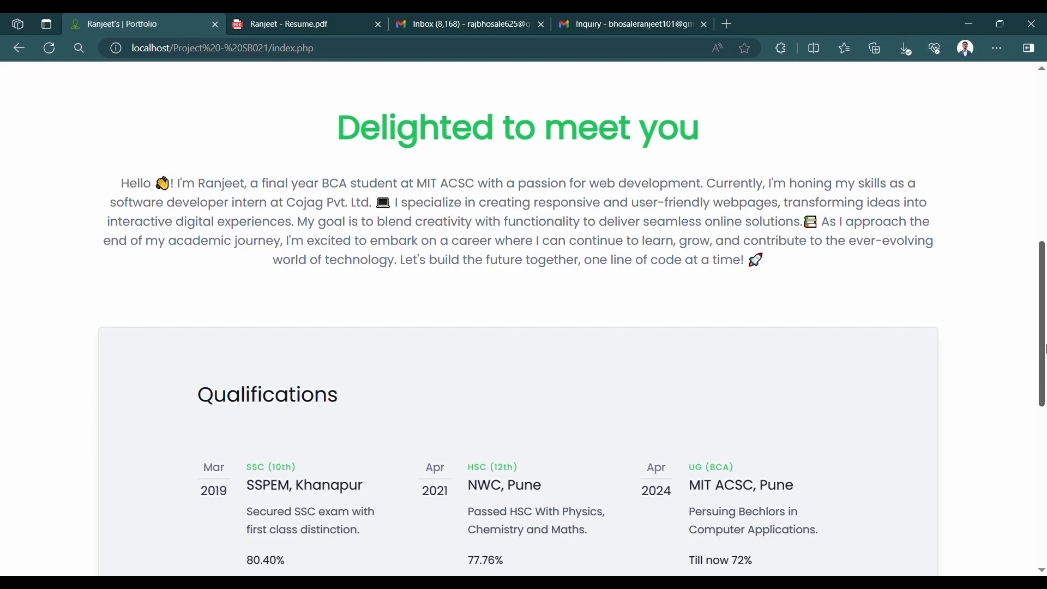
mouse_move(145, 193)
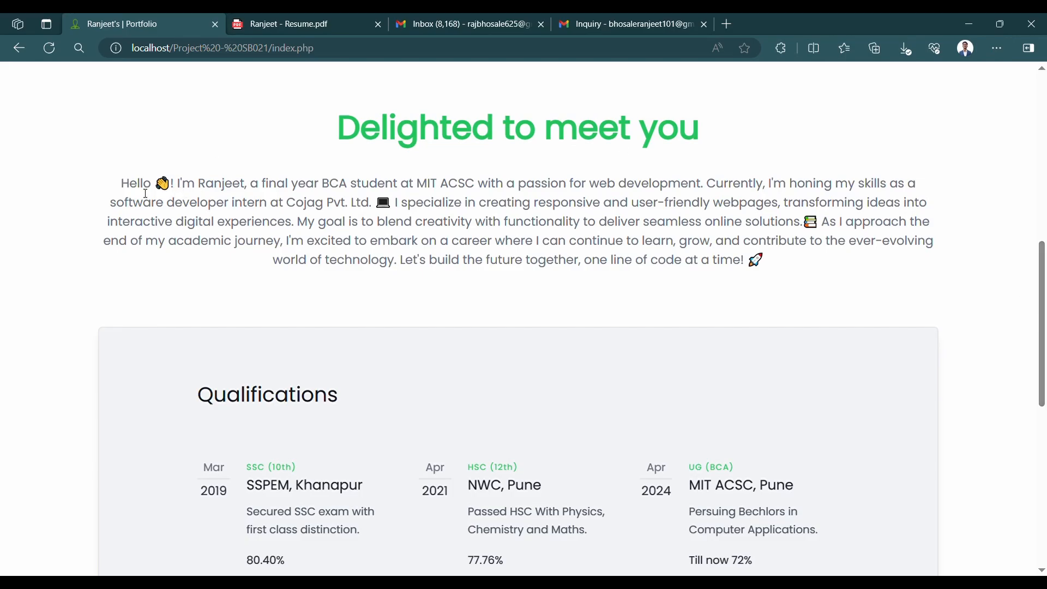
scroll(down, 3)
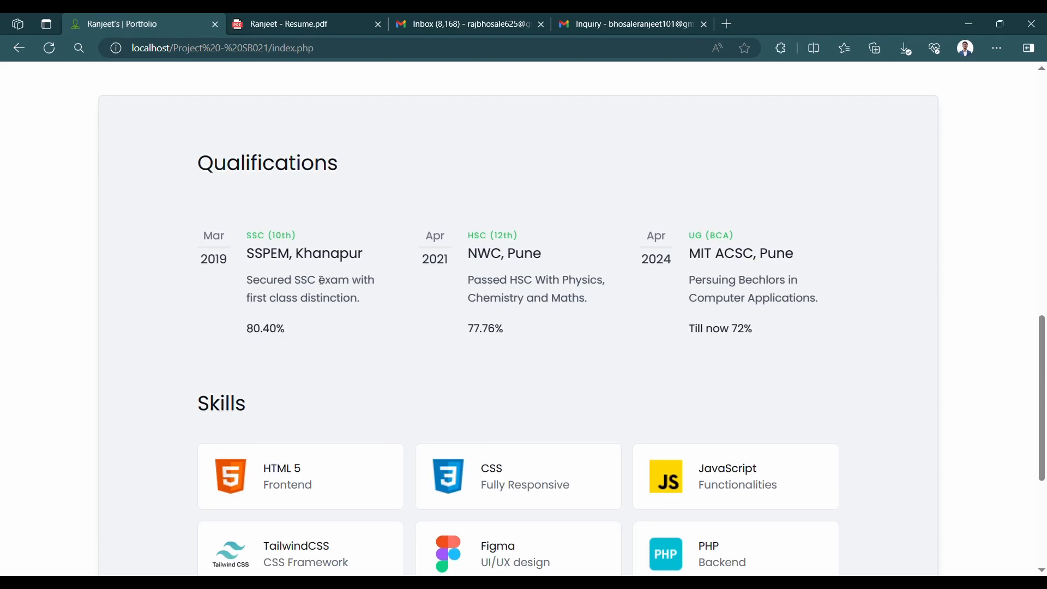
scroll(down, 3)
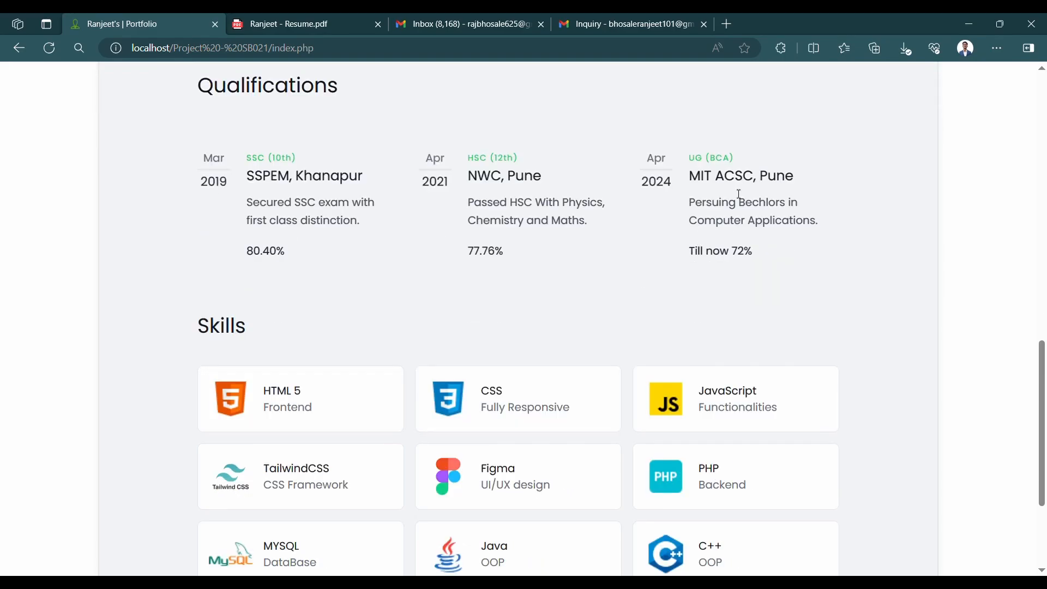
scroll(down, 3)
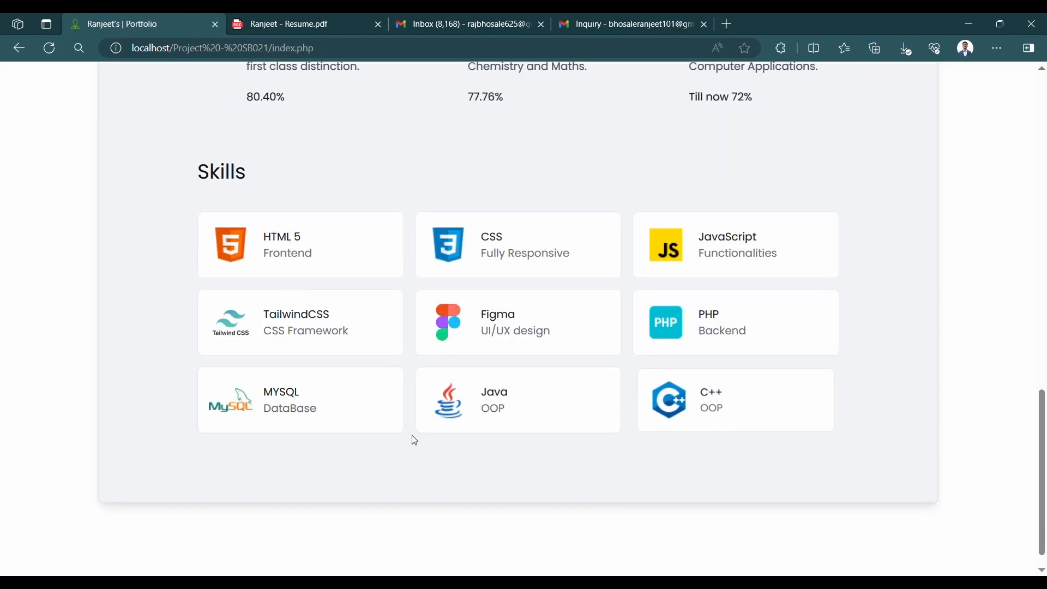
mouse_move(261, 265)
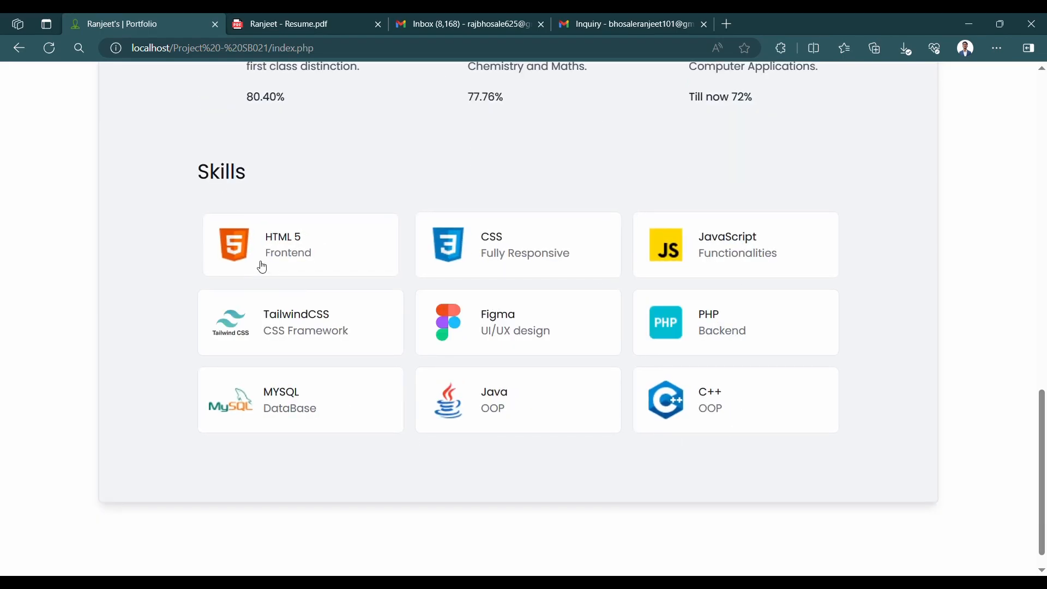
mouse_move(556, 392)
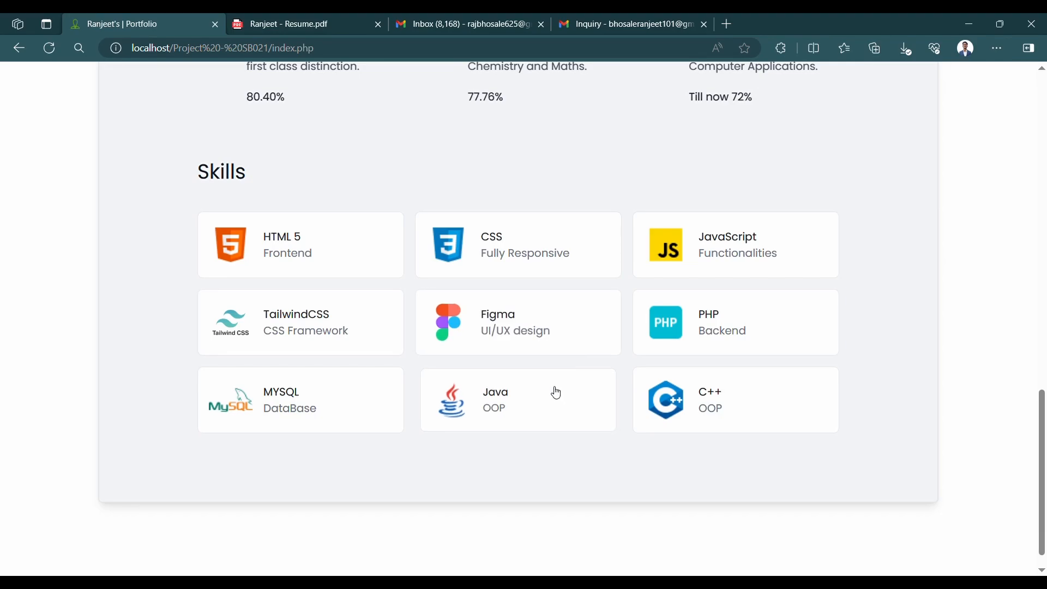
mouse_move(384, 212)
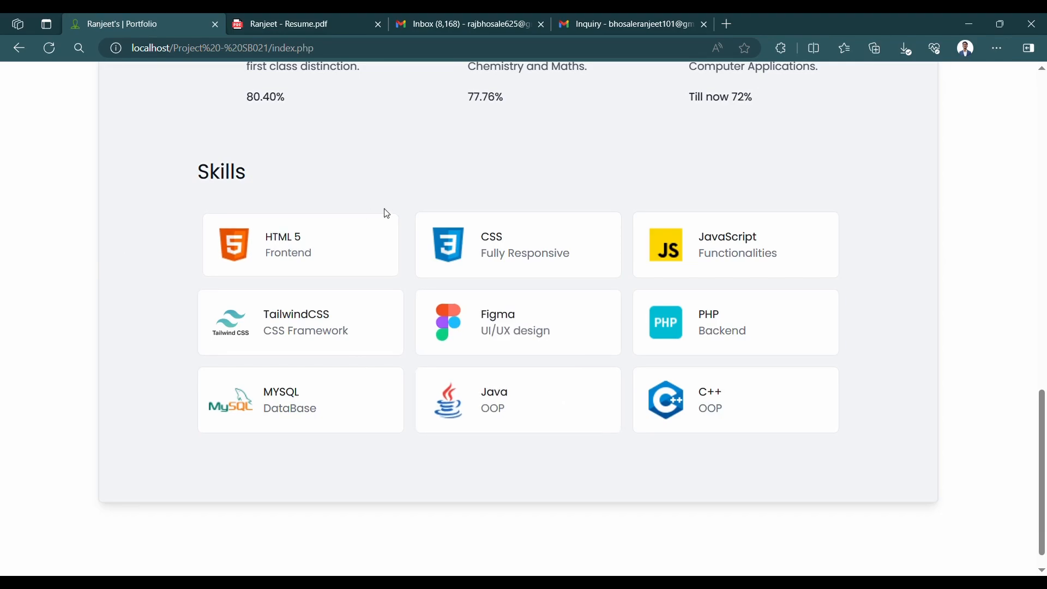
mouse_move(302, 447)
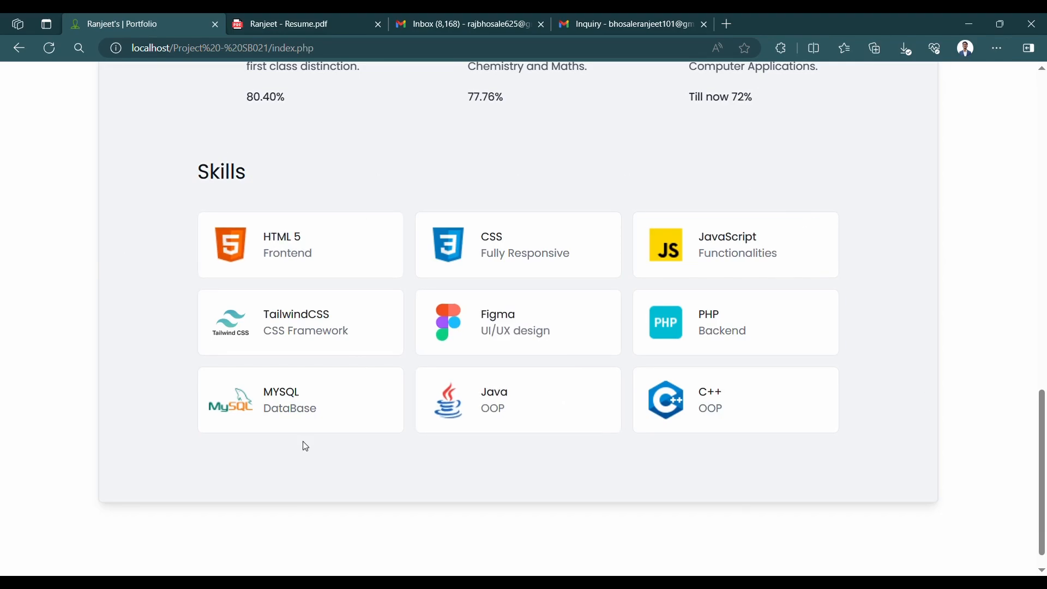
mouse_move(851, 317)
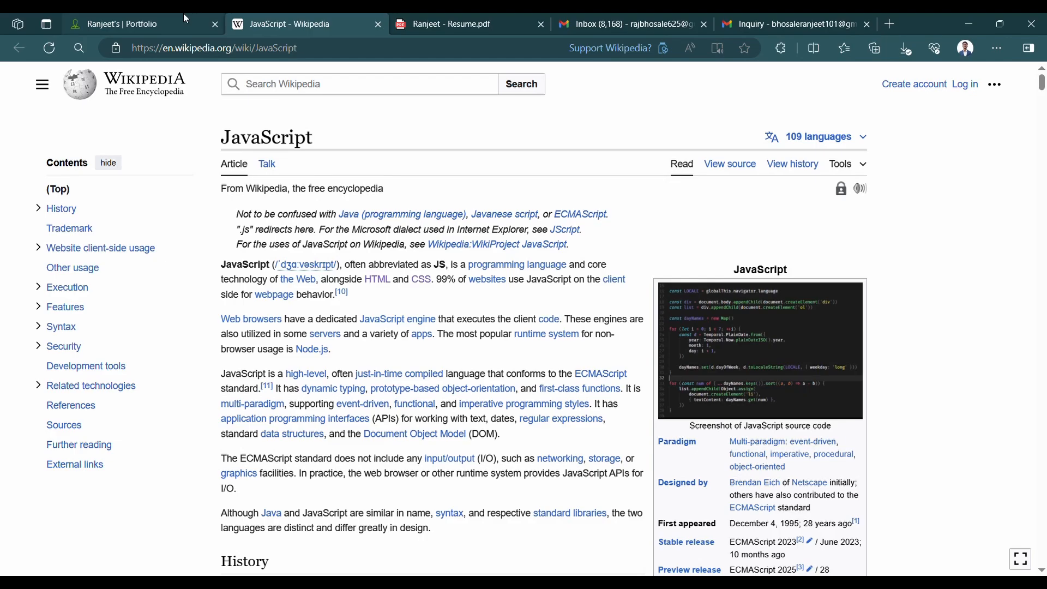
click(120, 24)
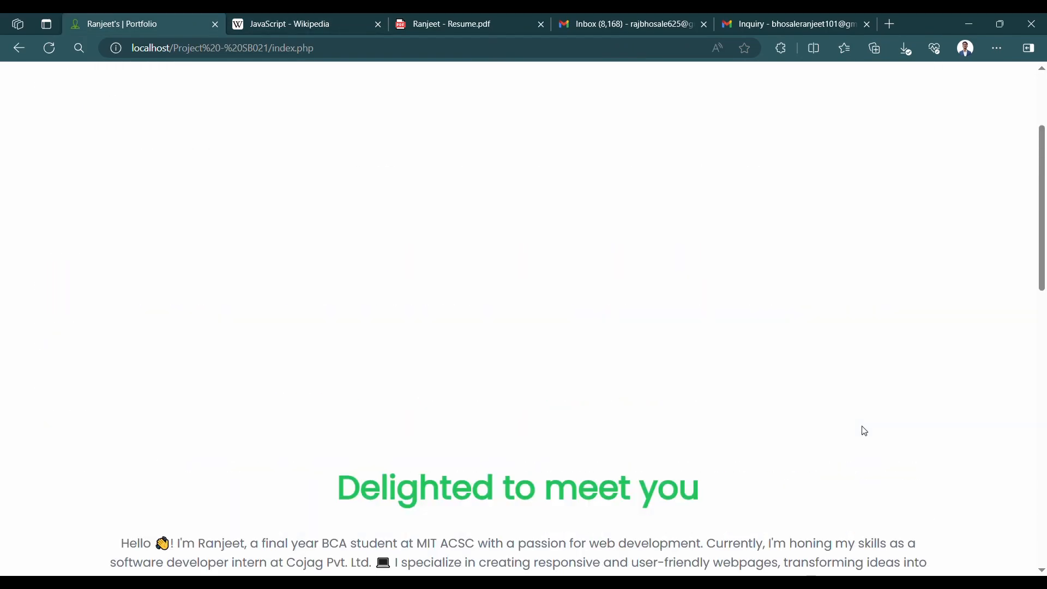
scroll(up, 3)
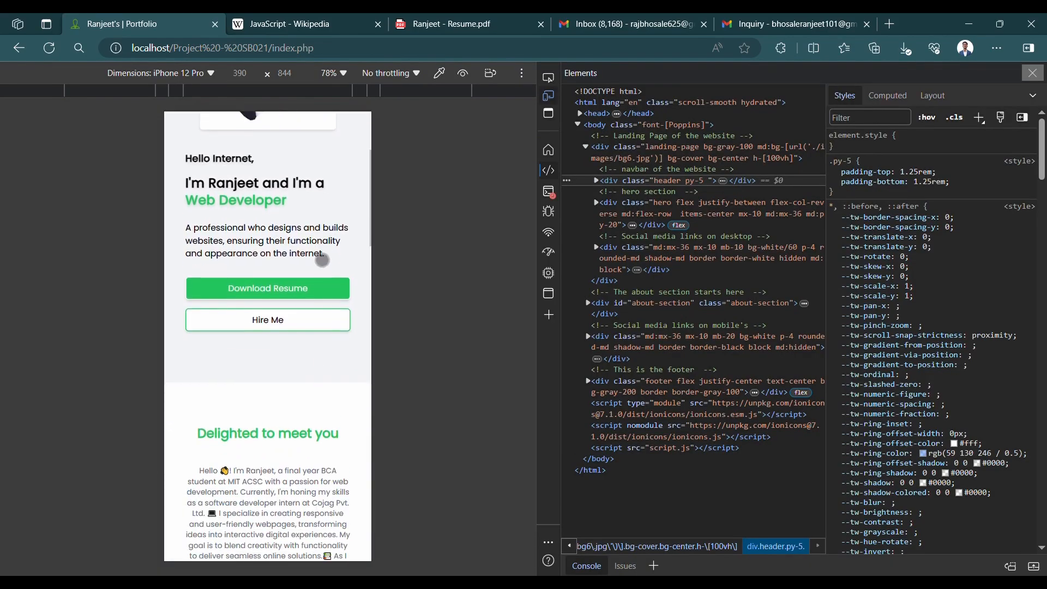
scroll(down, 3)
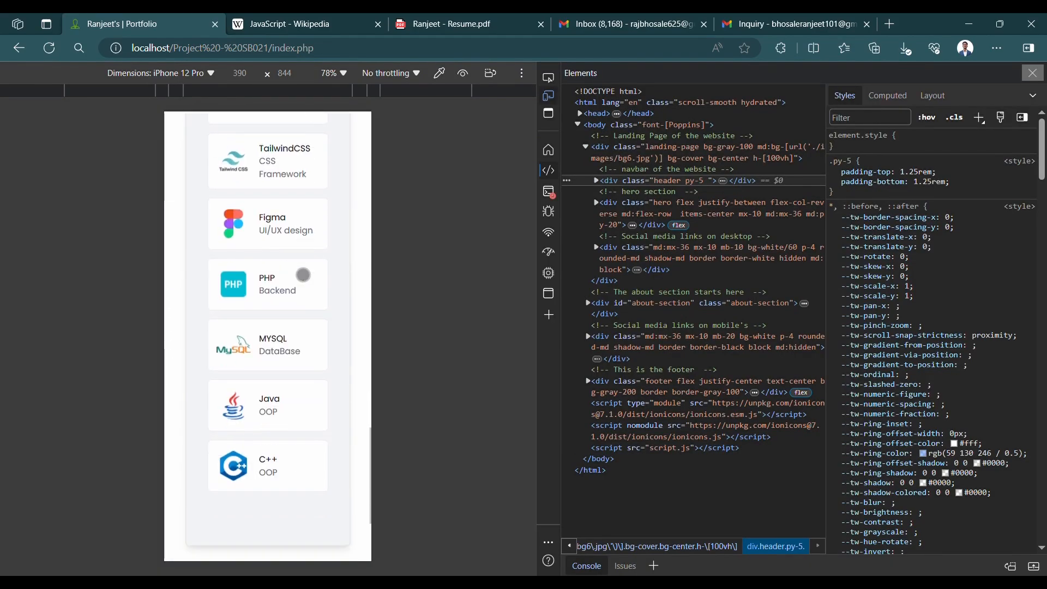
scroll(down, 3)
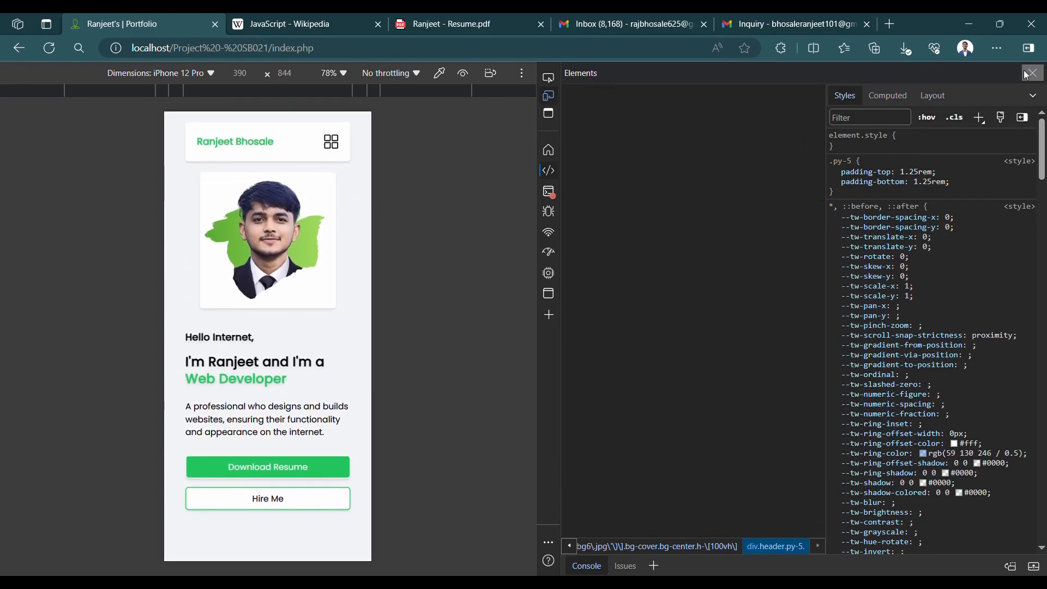
click(1030, 73)
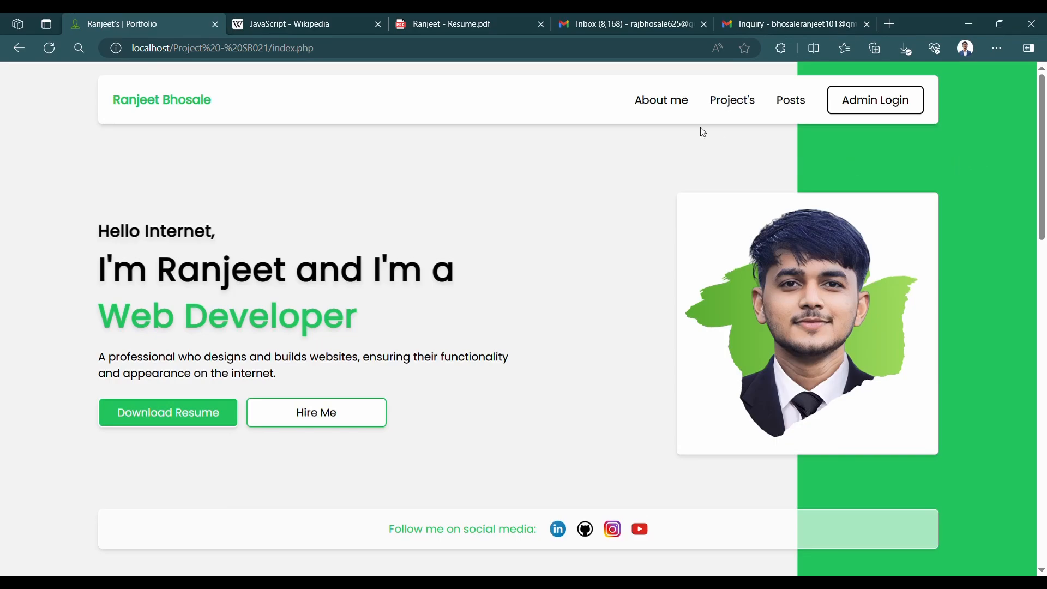
- Open About me, highlight the bio, view Certifications, and close the JavaScript Wikipedia tab
click(660, 100)
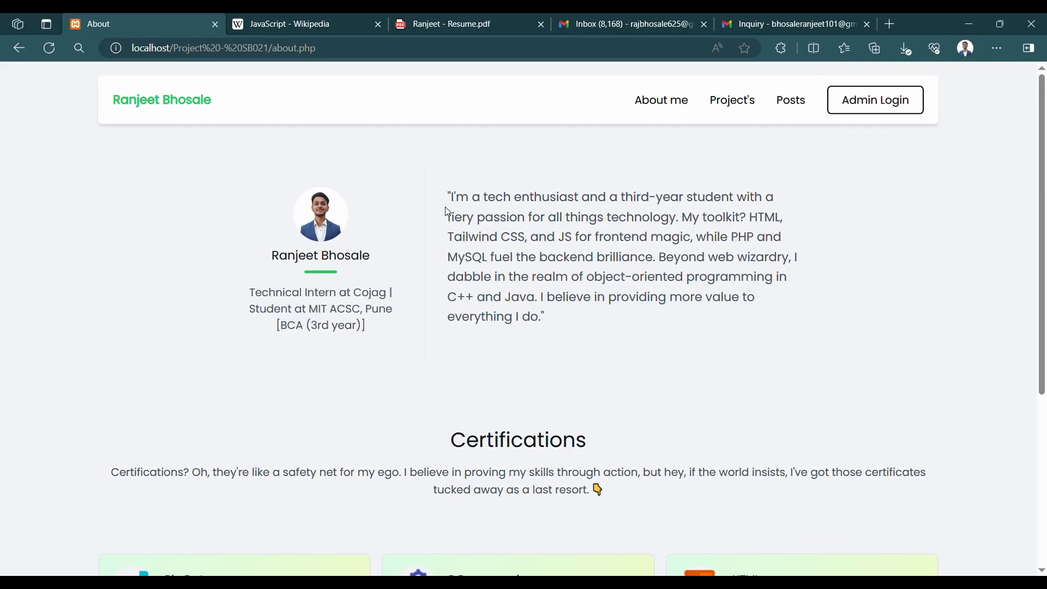
drag(449, 196, 524, 316)
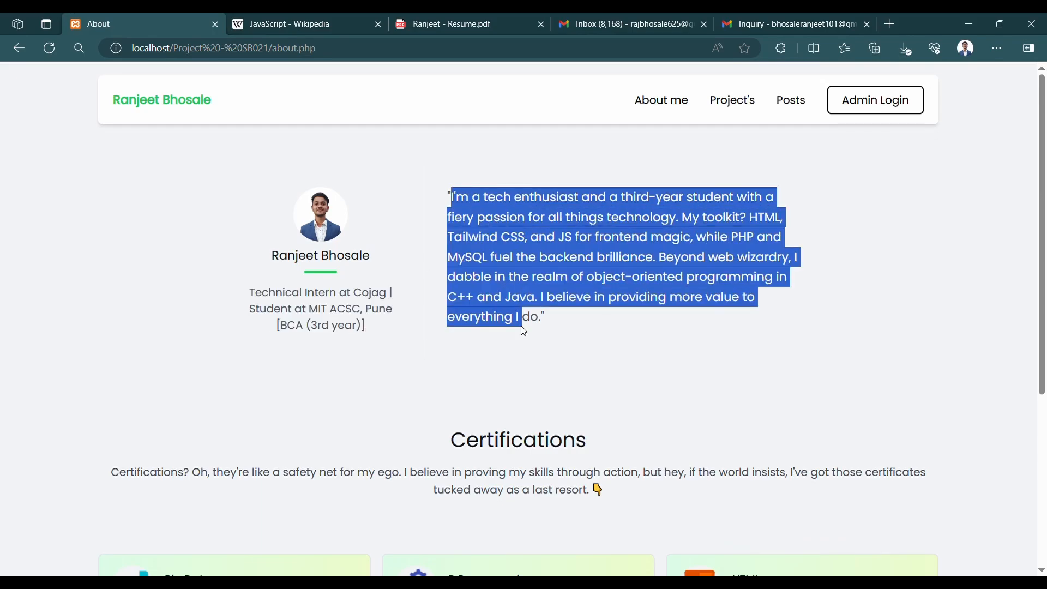
scroll(down, 3)
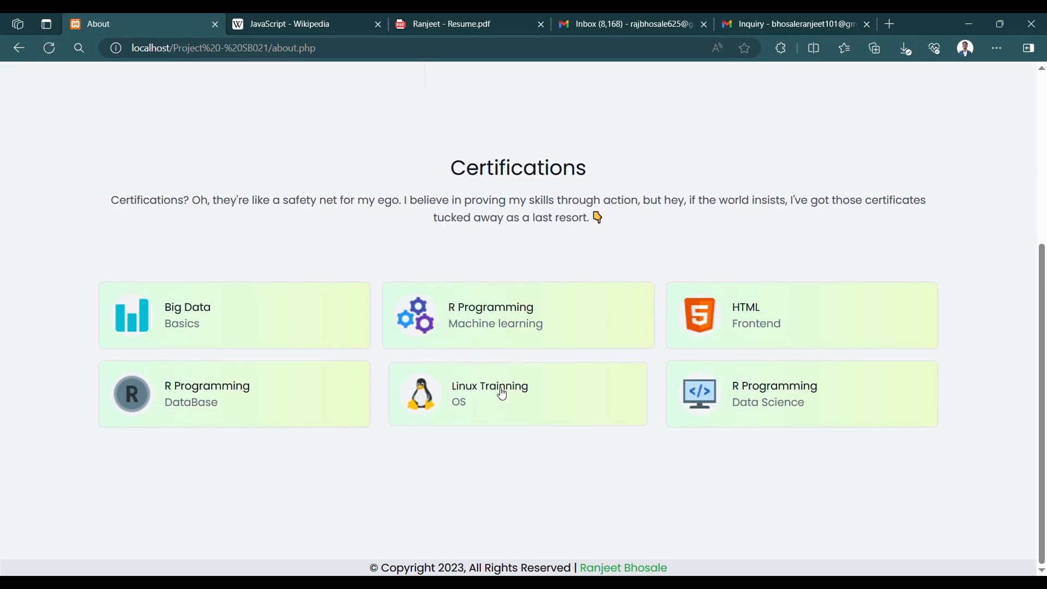
mouse_move(789, 389)
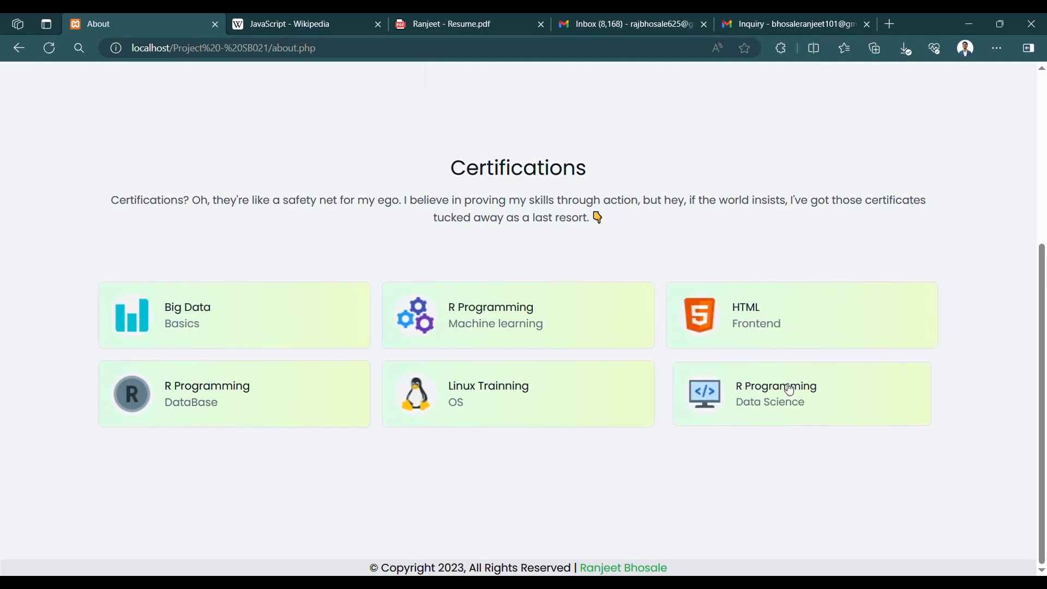
mouse_move(444, 404)
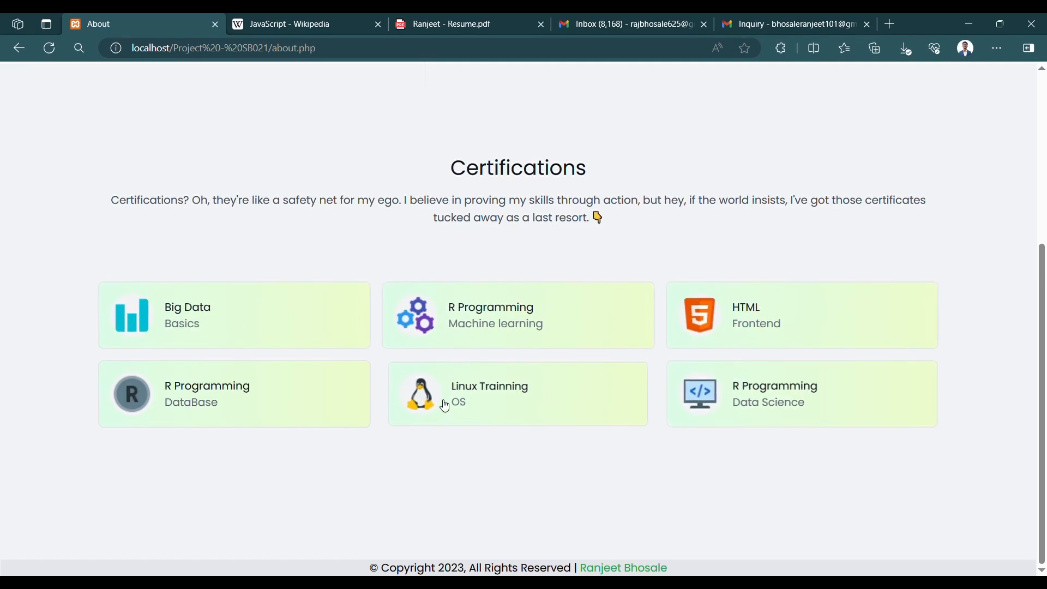
mouse_move(719, 397)
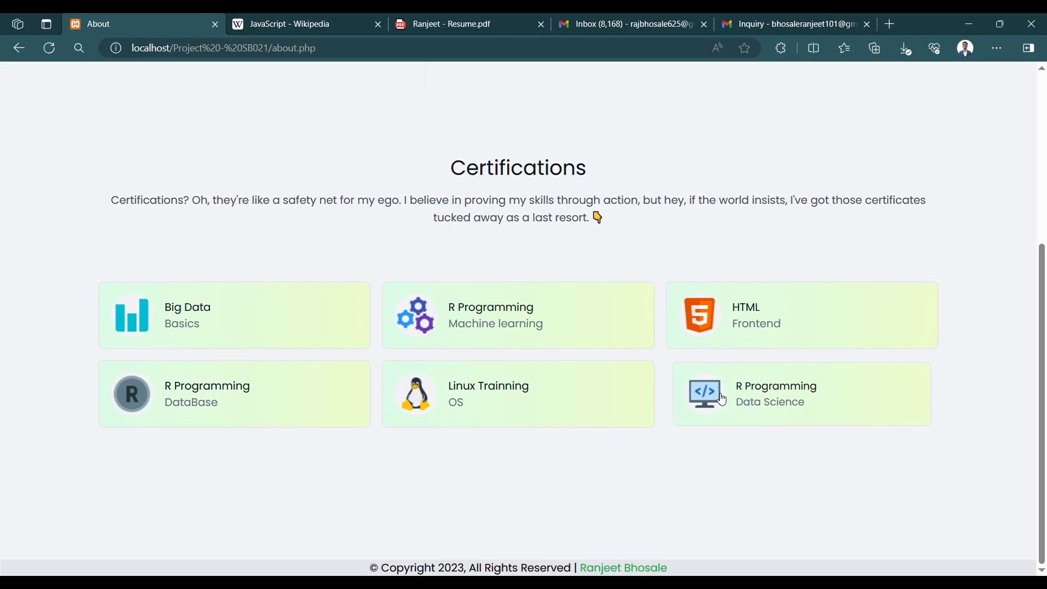
click(801, 394)
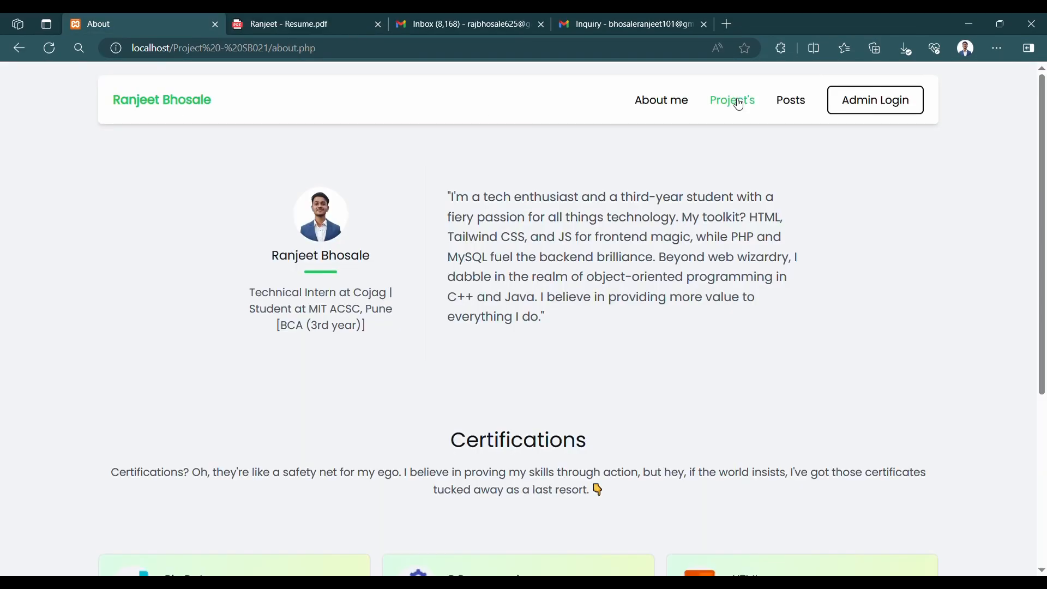
click(732, 99)
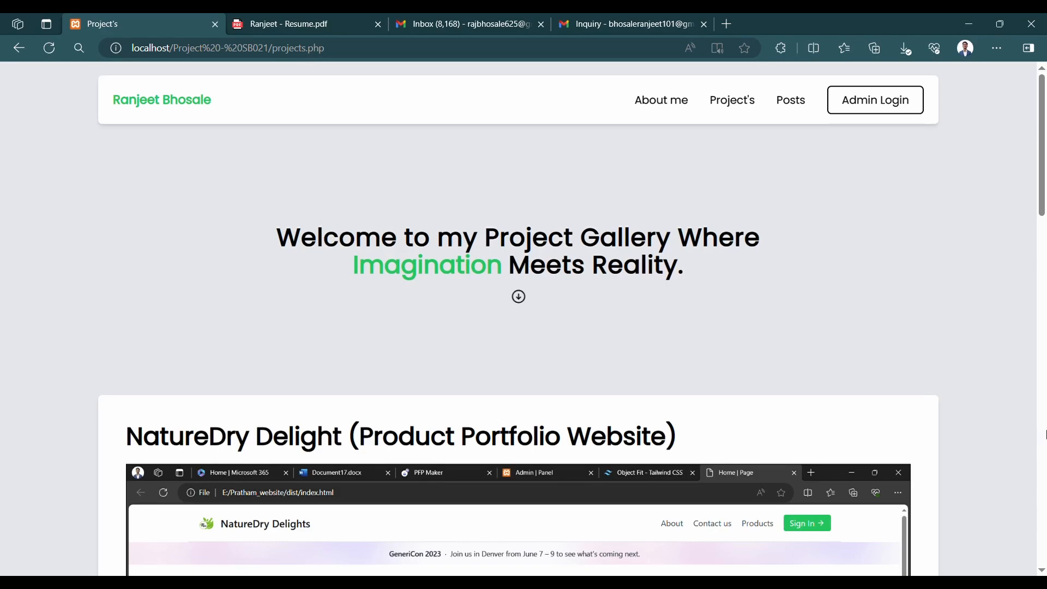
mouse_move(429, 397)
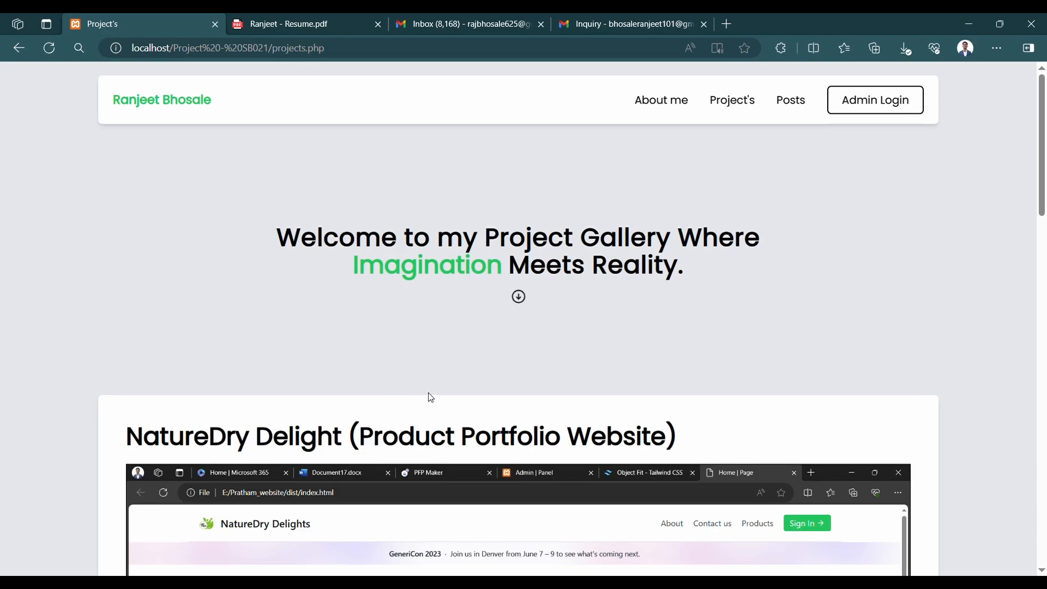
mouse_move(526, 391)
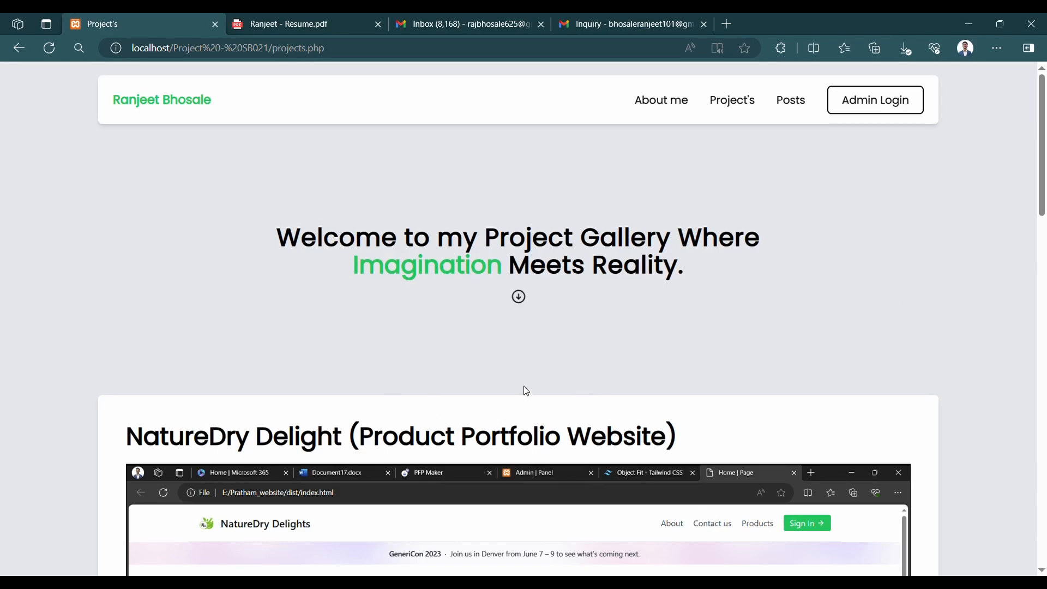
mouse_move(628, 366)
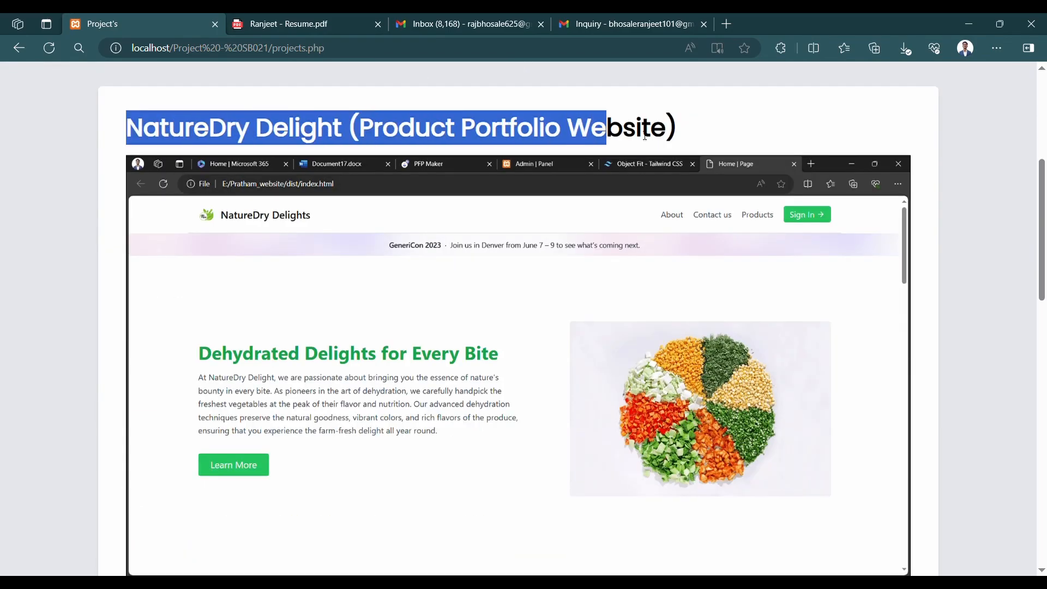
scroll(down, 3)
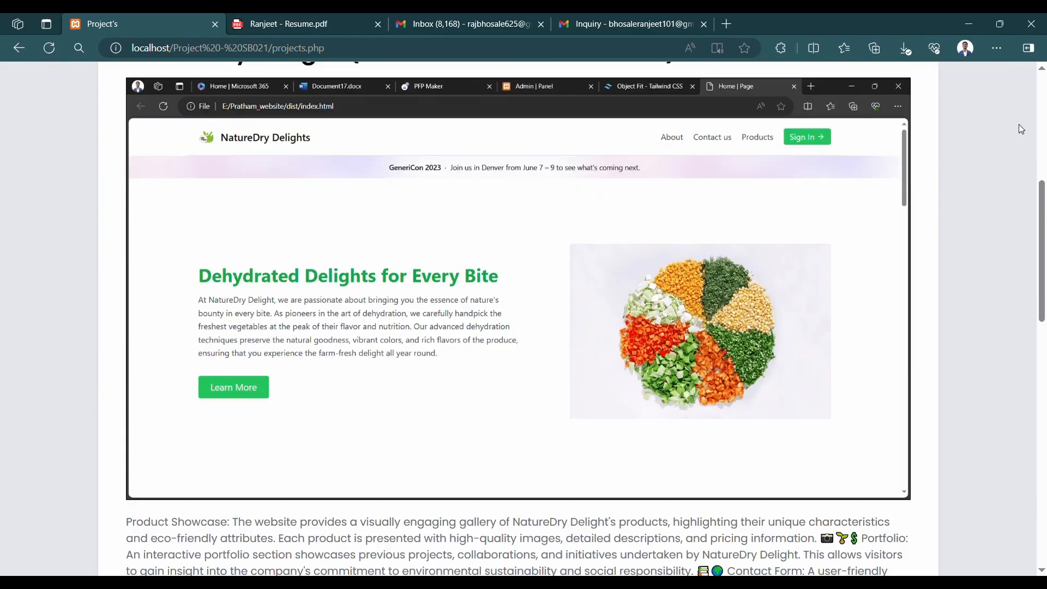
scroll(down, 3)
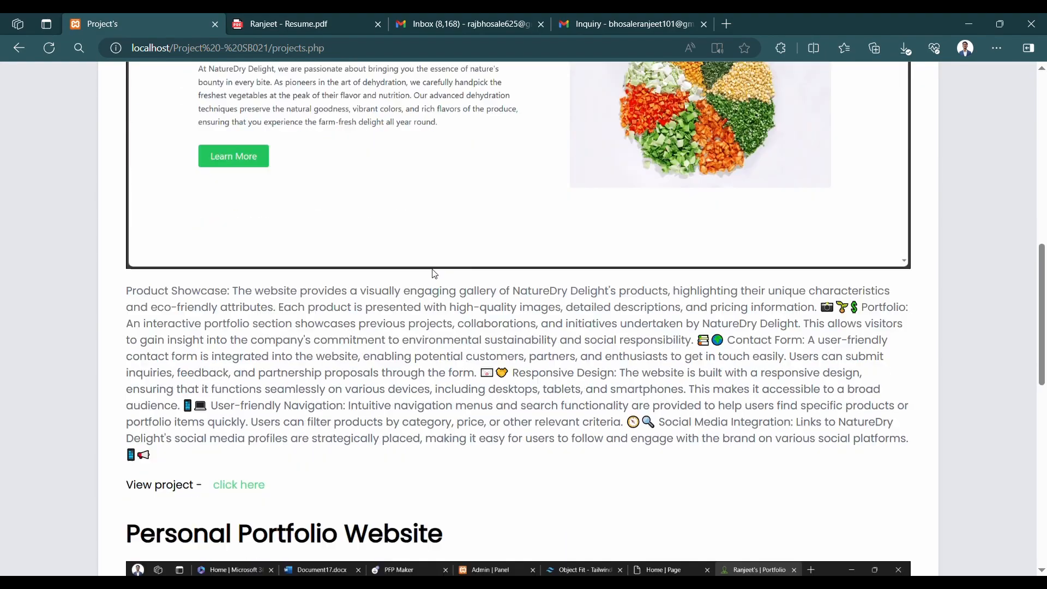
scroll(down, 3)
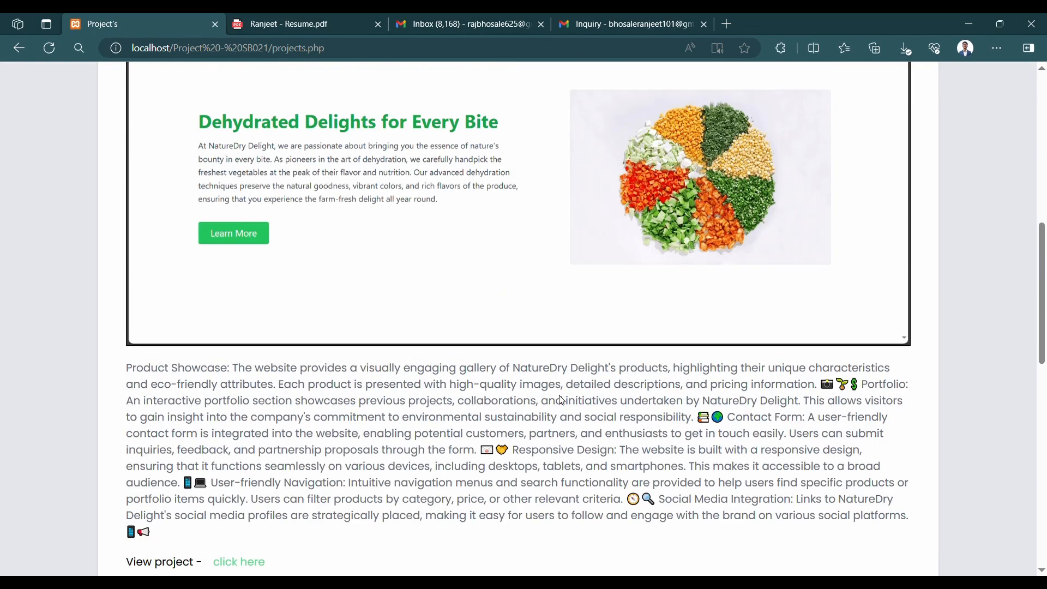
scroll(down, 3)
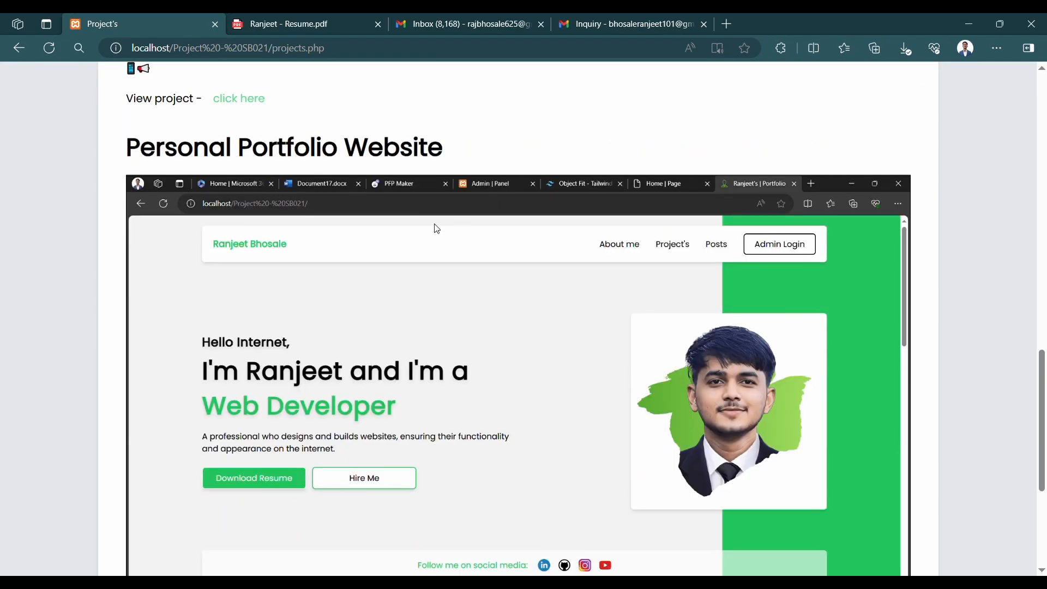
scroll(down, 3)
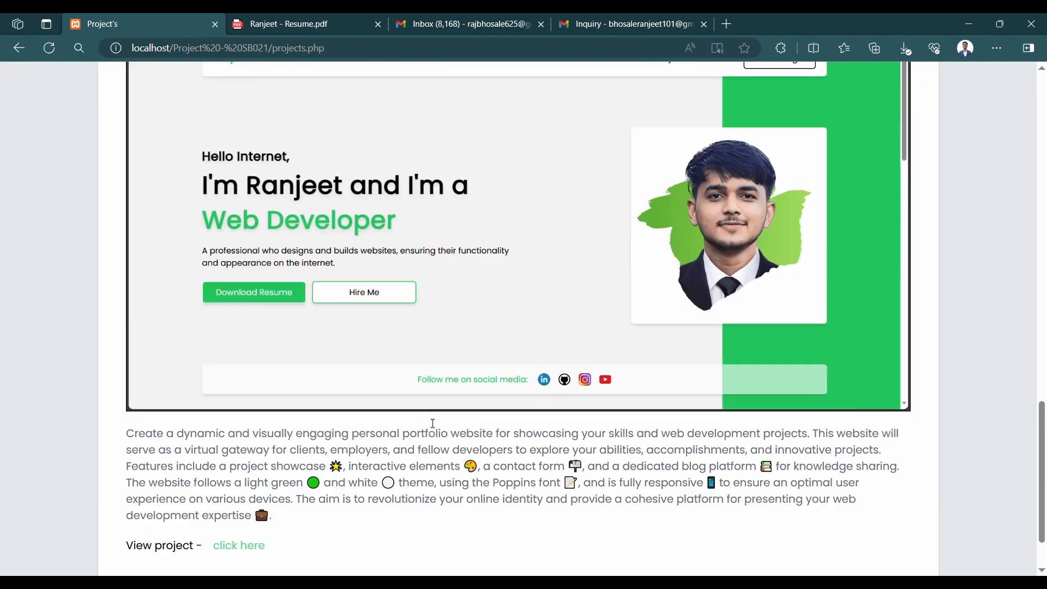
- Open the Posts page and scroll through the quote and the post dated 2024-04-01
click(791, 99)
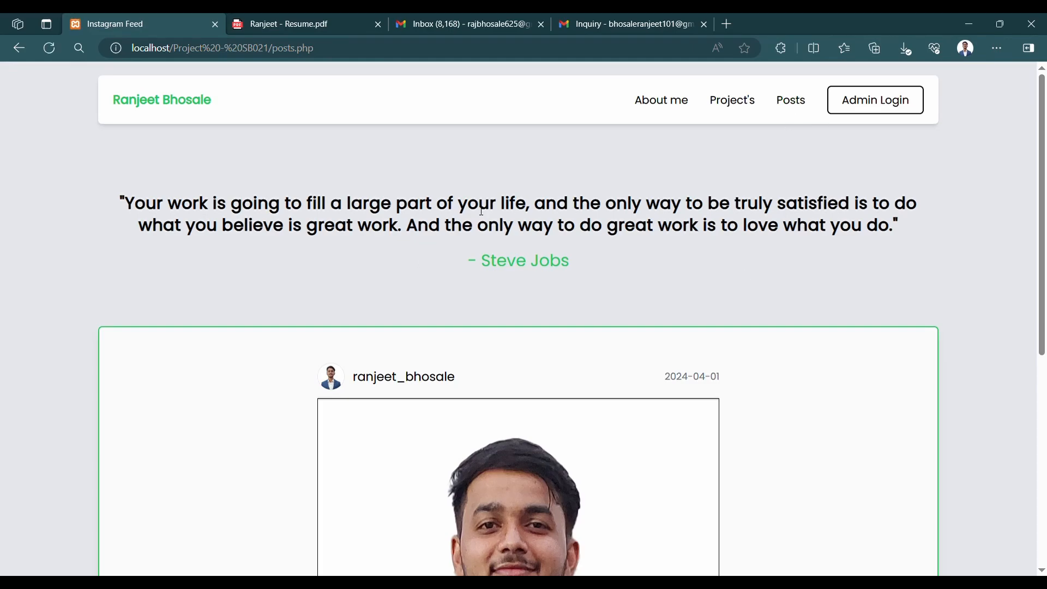
scroll(down, 3)
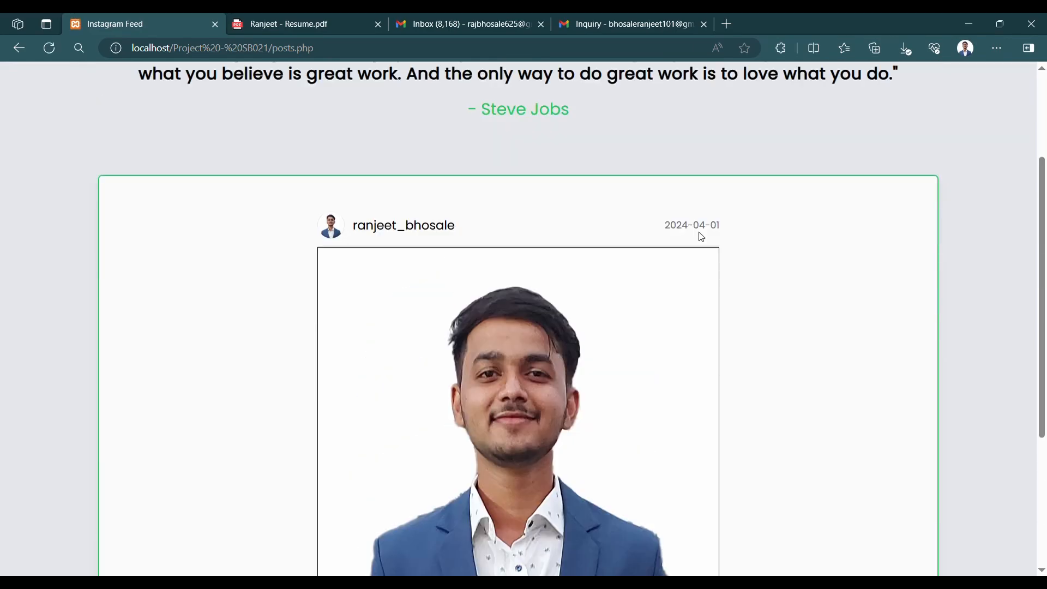
scroll(up, 3)
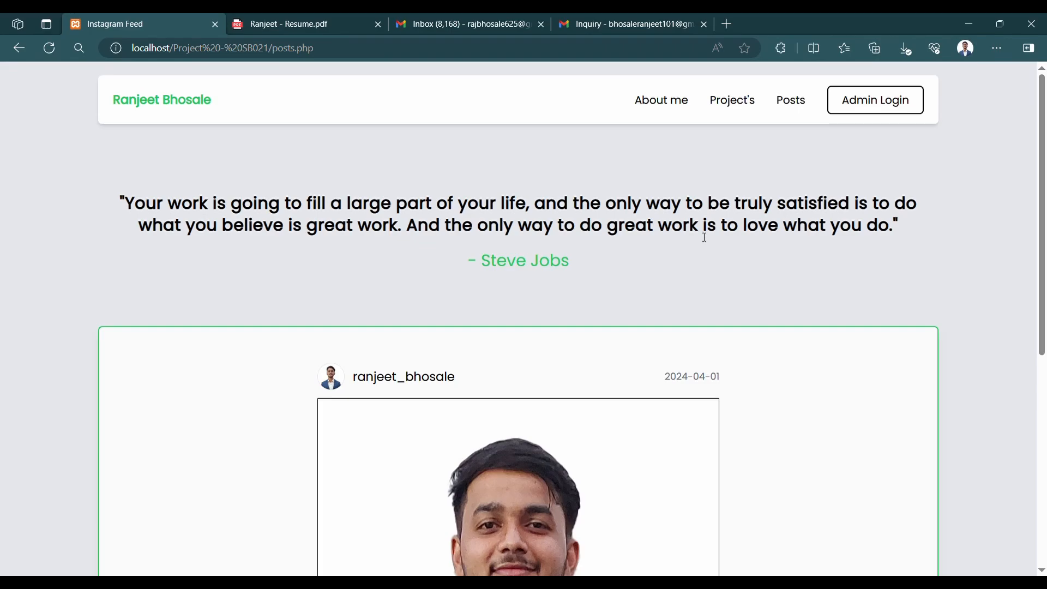
mouse_move(727, 300)
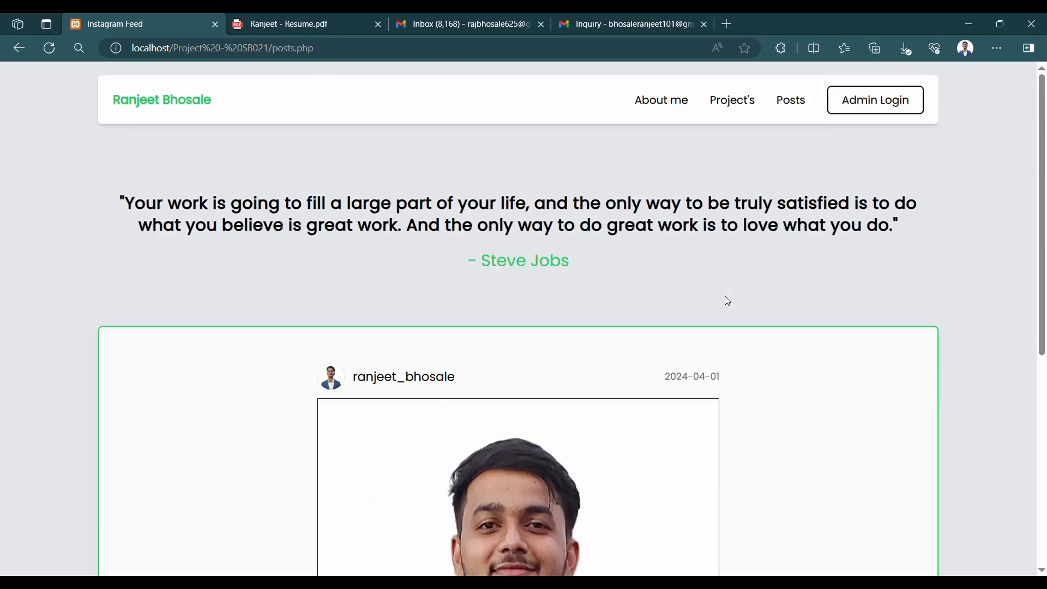
scroll(down, 3)
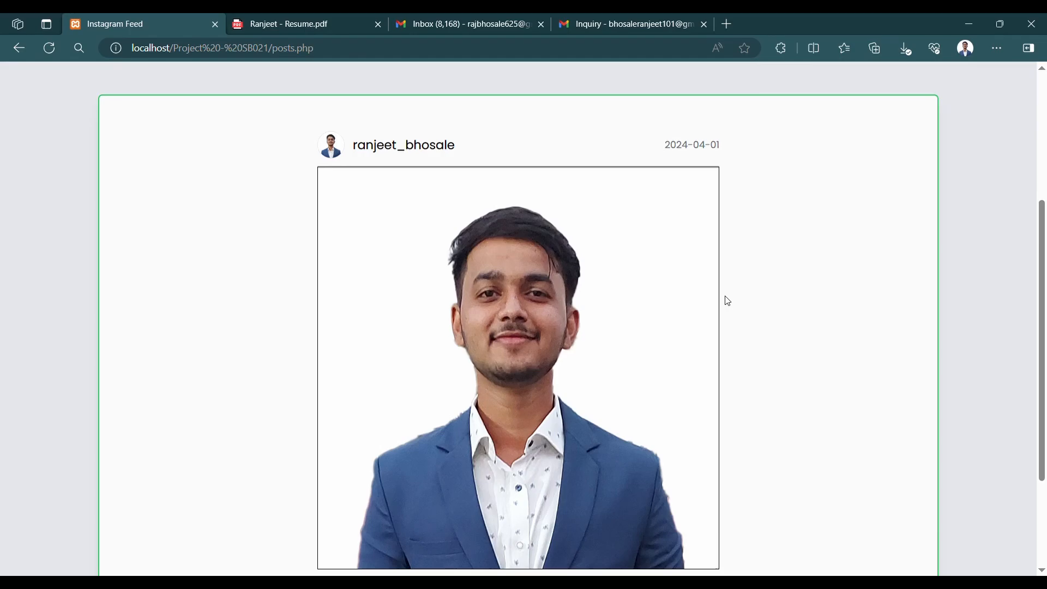
scroll(down, 3)
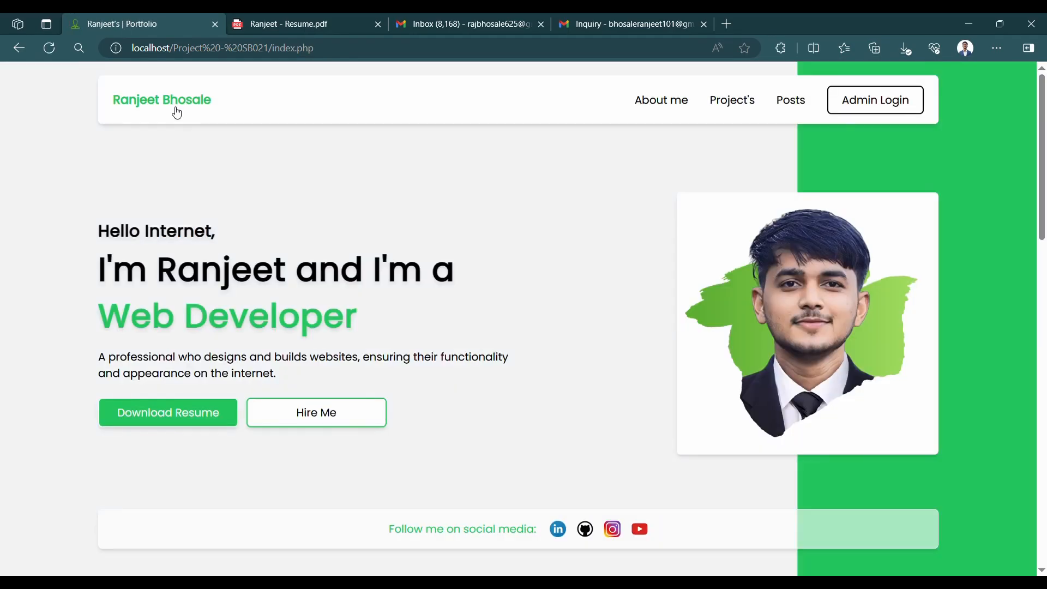
mouse_move(875, 100)
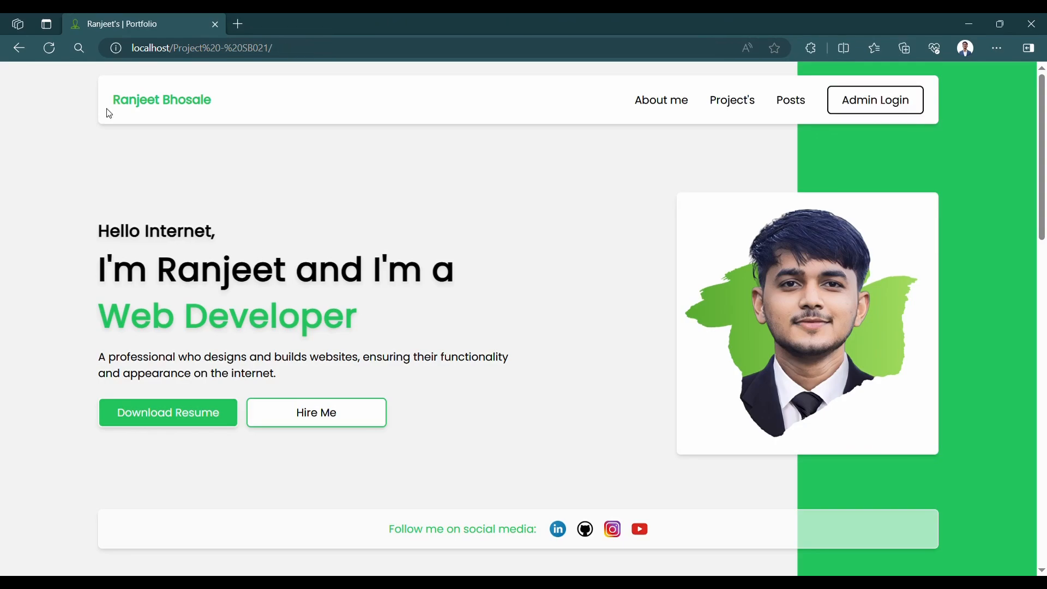
mouse_move(732, 101)
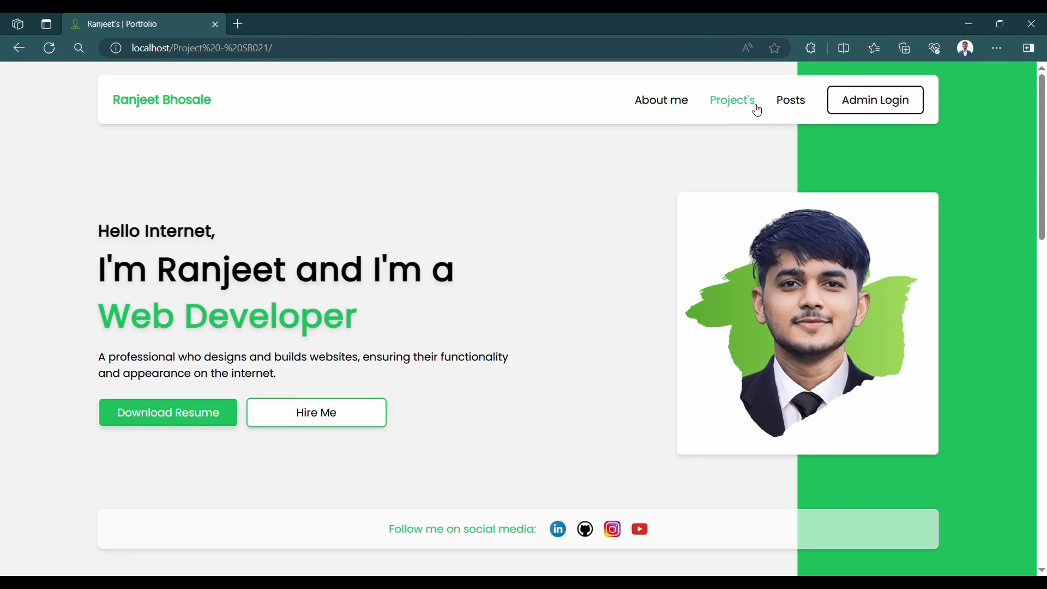
mouse_move(875, 99)
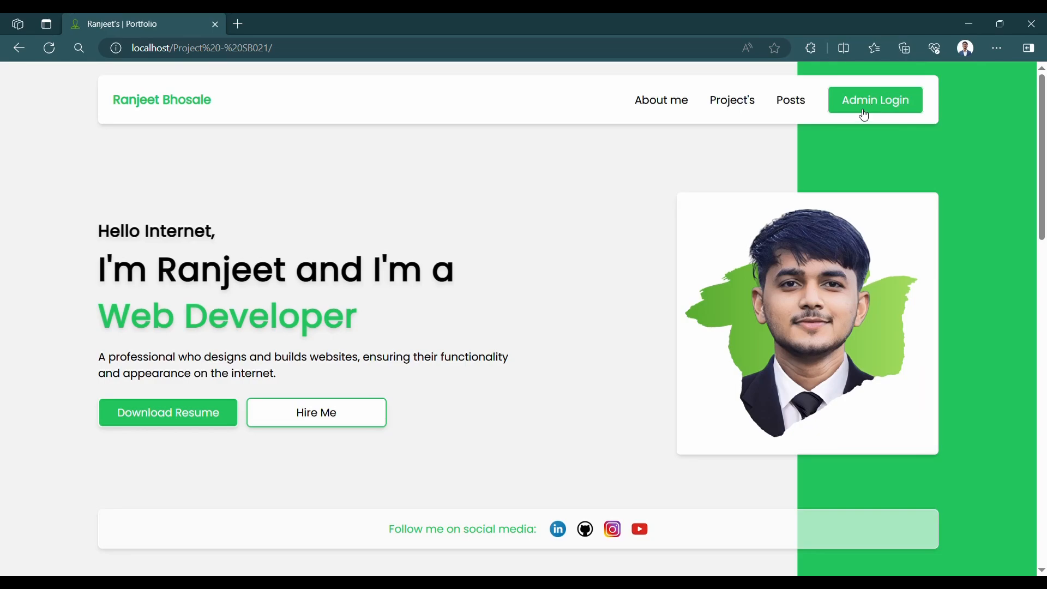
- Log in as admin, dismiss the welcome alert, and open the post management table
click(874, 99)
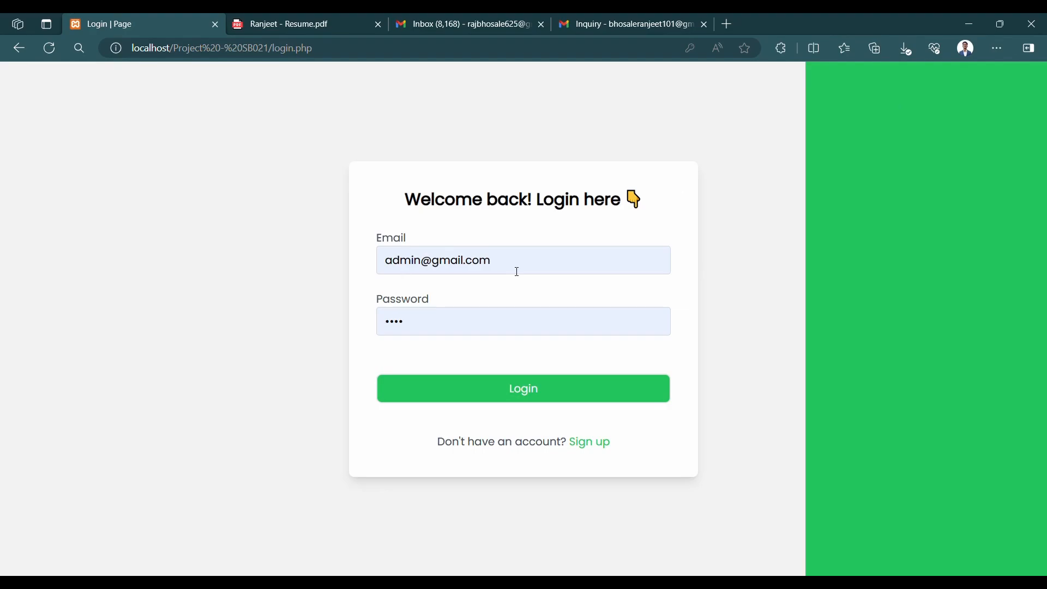
mouse_move(524, 404)
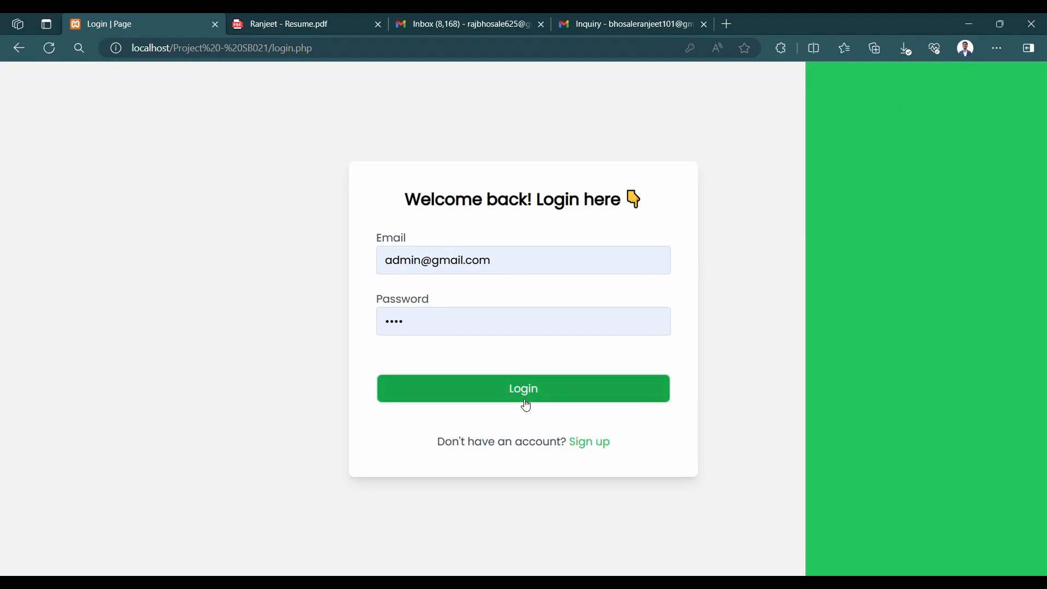
click(523, 388)
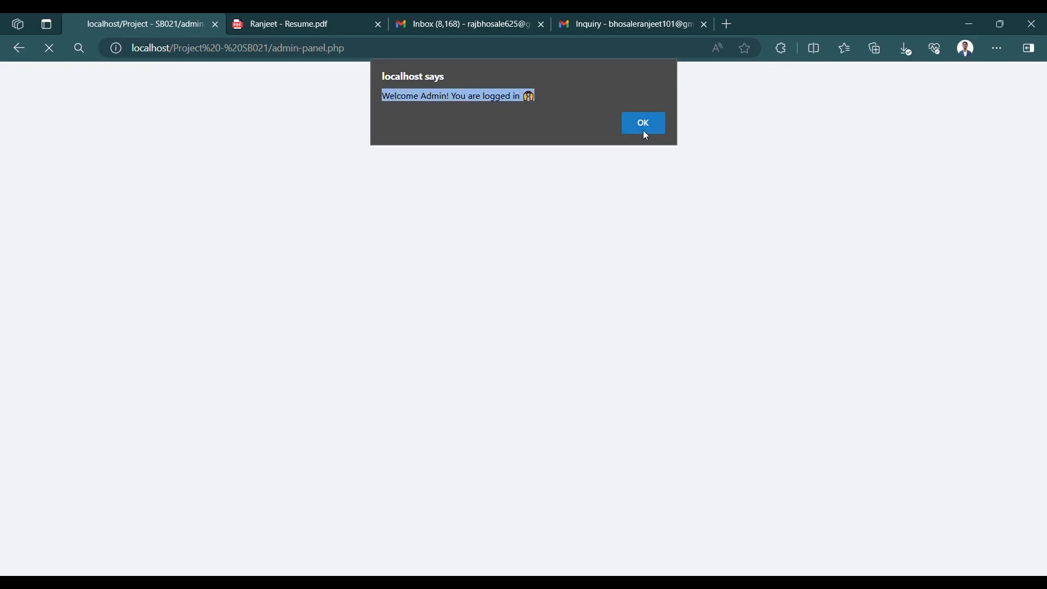
click(642, 123)
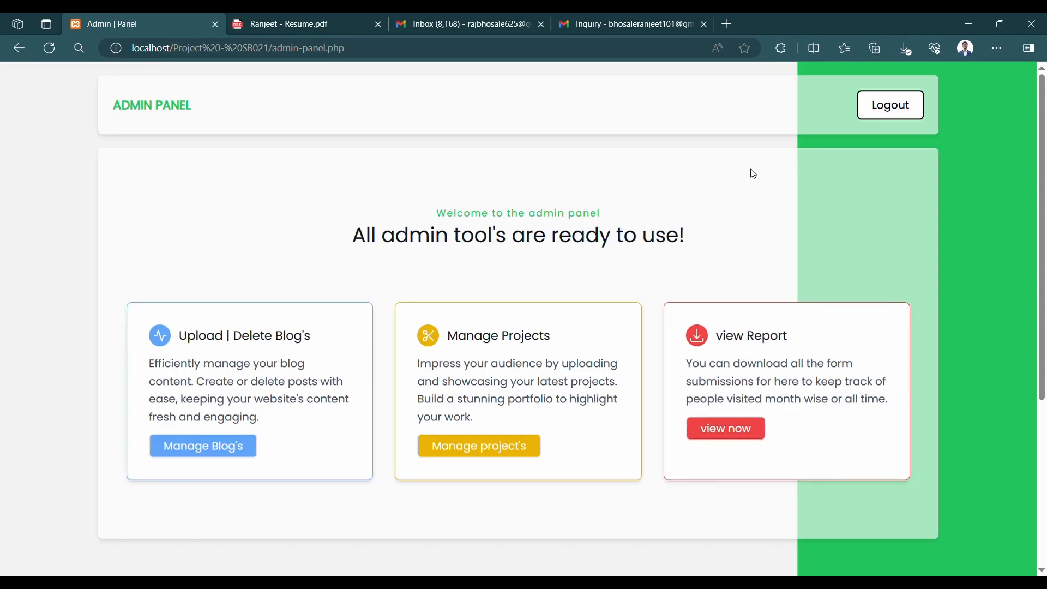
mouse_move(352, 344)
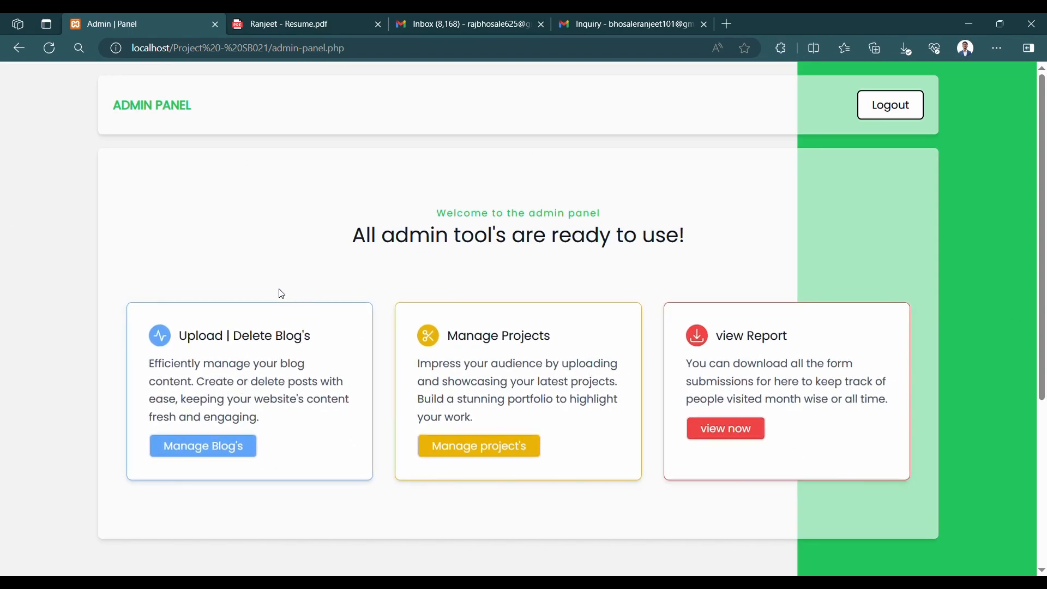
mouse_move(354, 279)
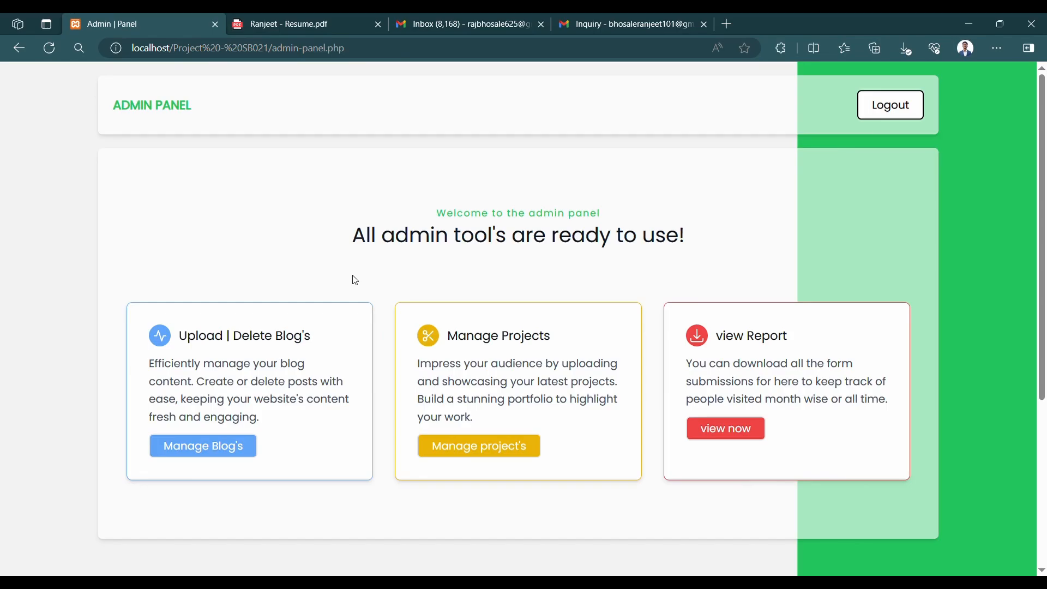
click(202, 445)
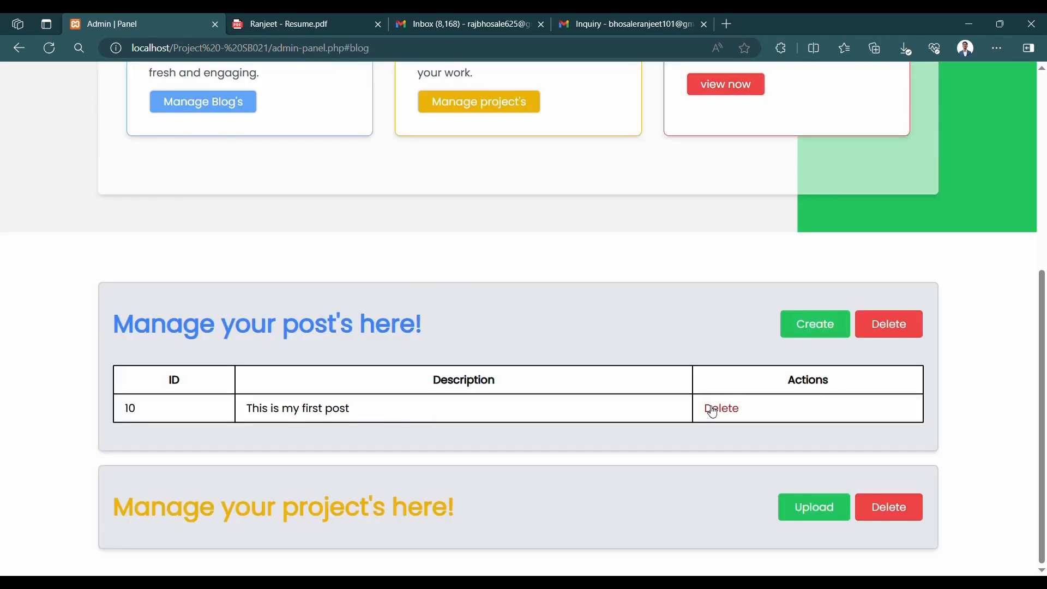
- Delete 'This is my first post', log out, check the empty Posts page, and start admin login
click(721, 408)
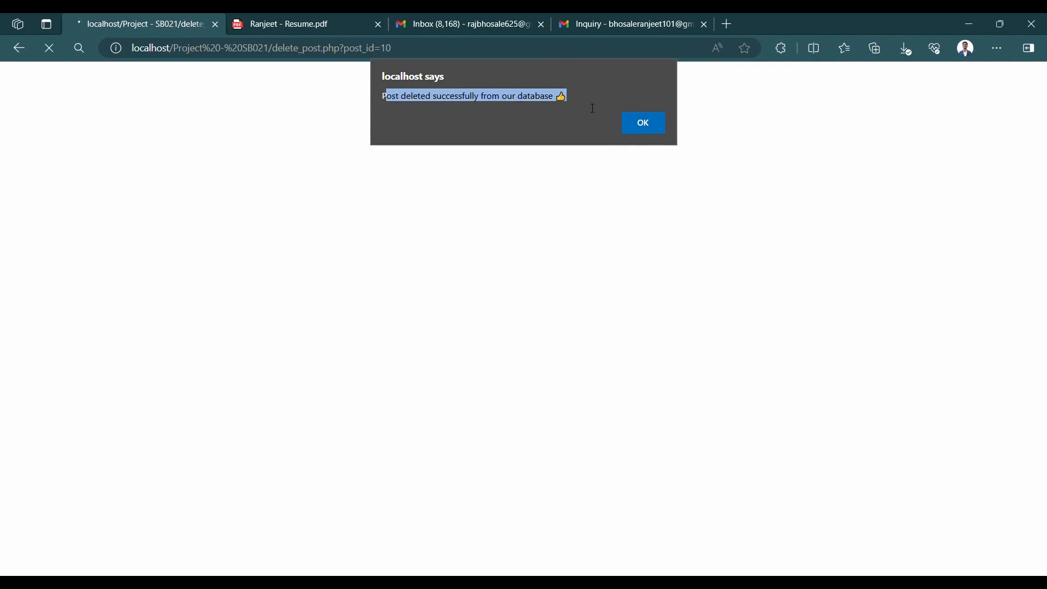
click(642, 122)
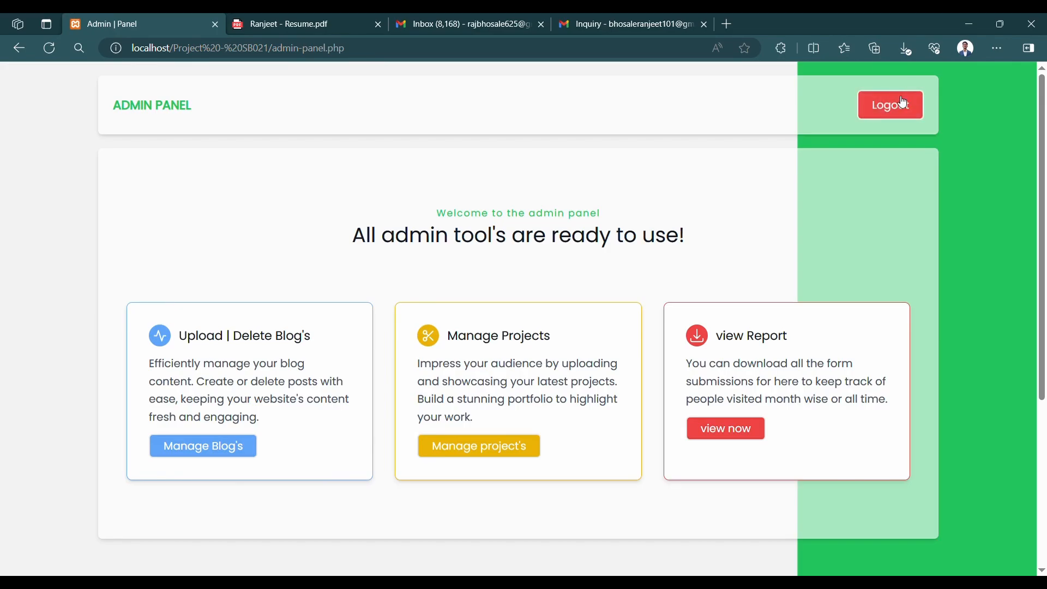
click(889, 104)
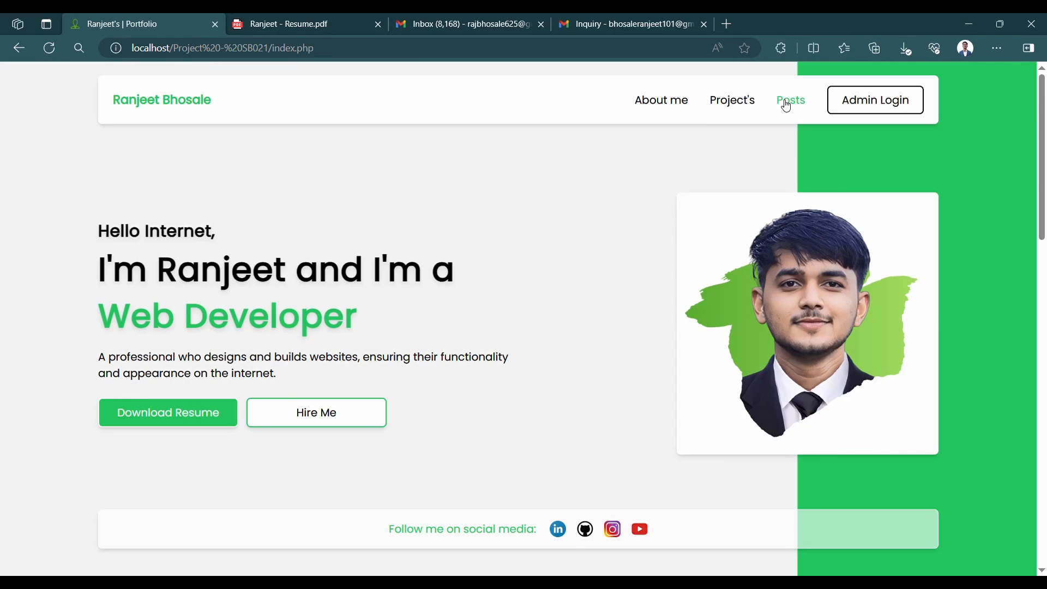
click(791, 99)
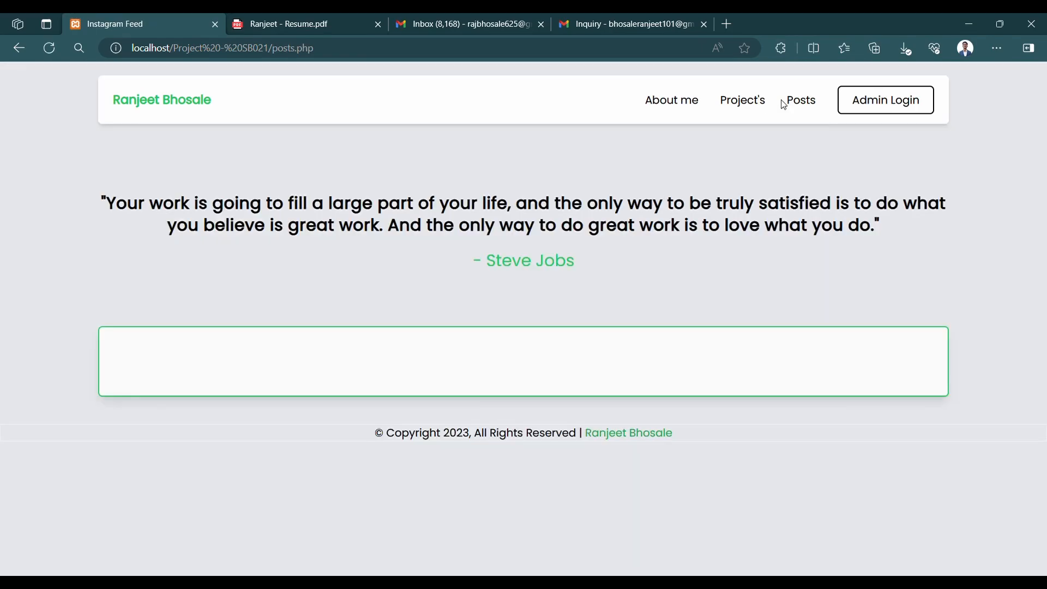
mouse_move(514, 352)
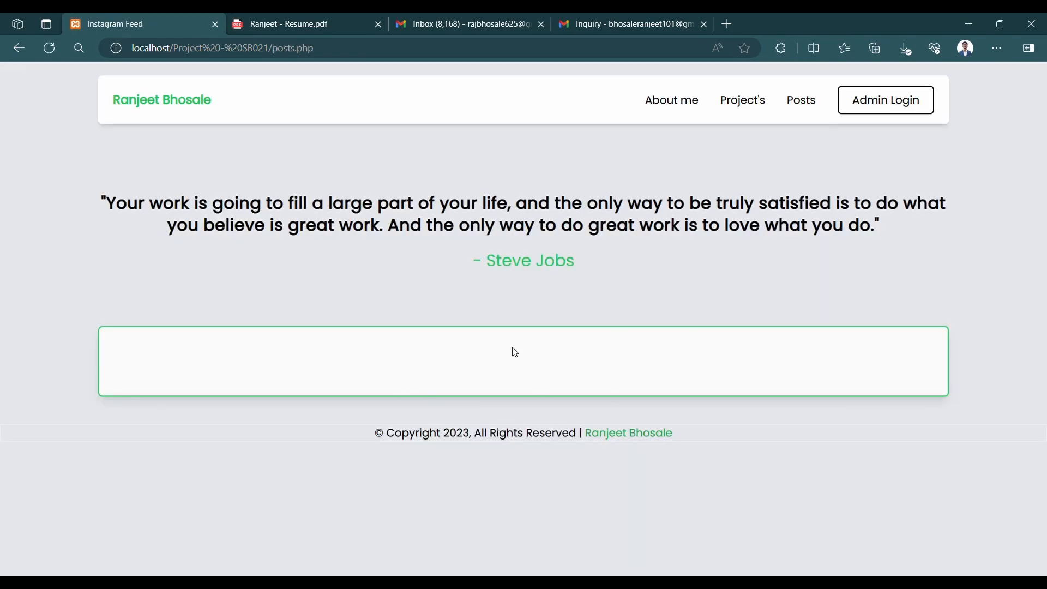
mouse_move(884, 99)
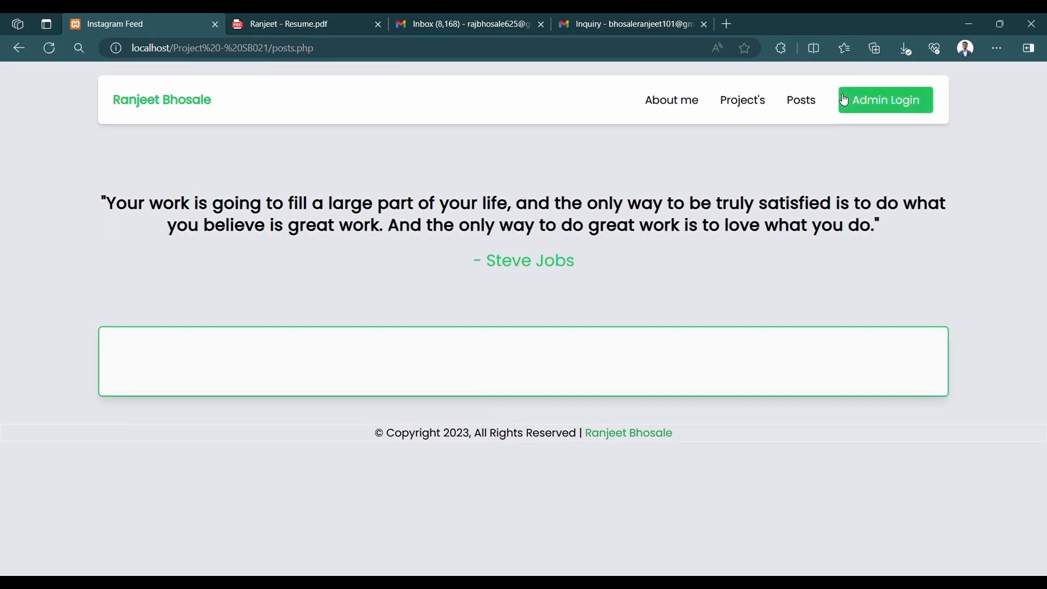
click(884, 101)
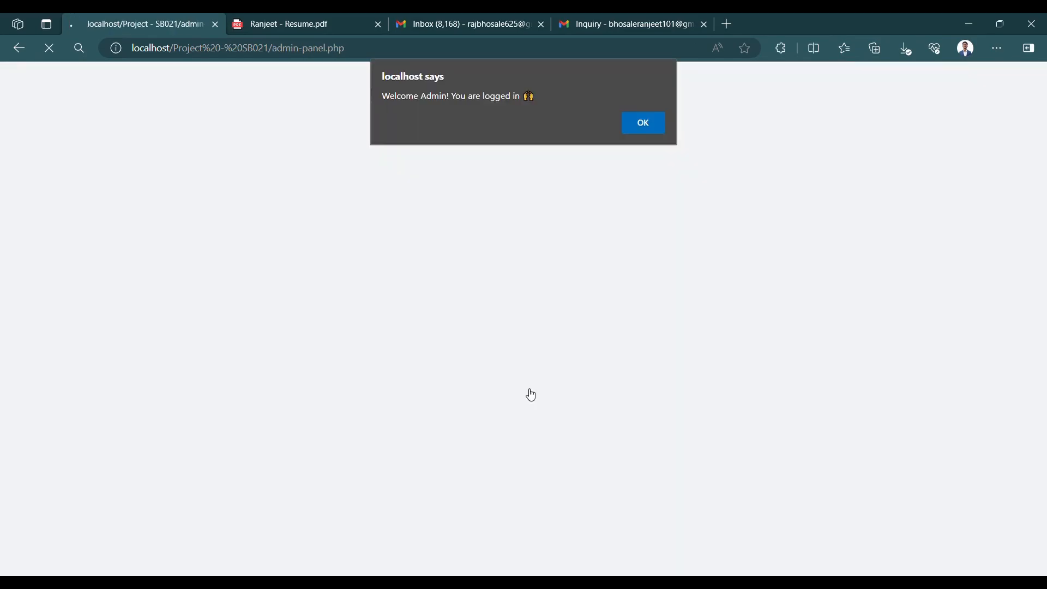
- Upload a new photo post described 'at launch of alpha coding club' and dismiss the success notice
click(641, 123)
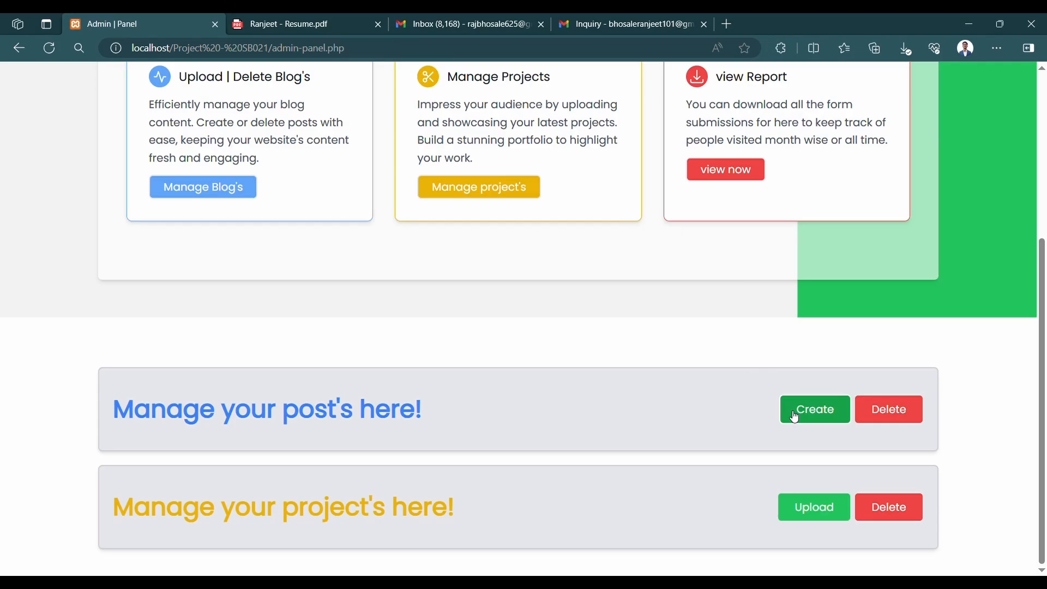
click(815, 408)
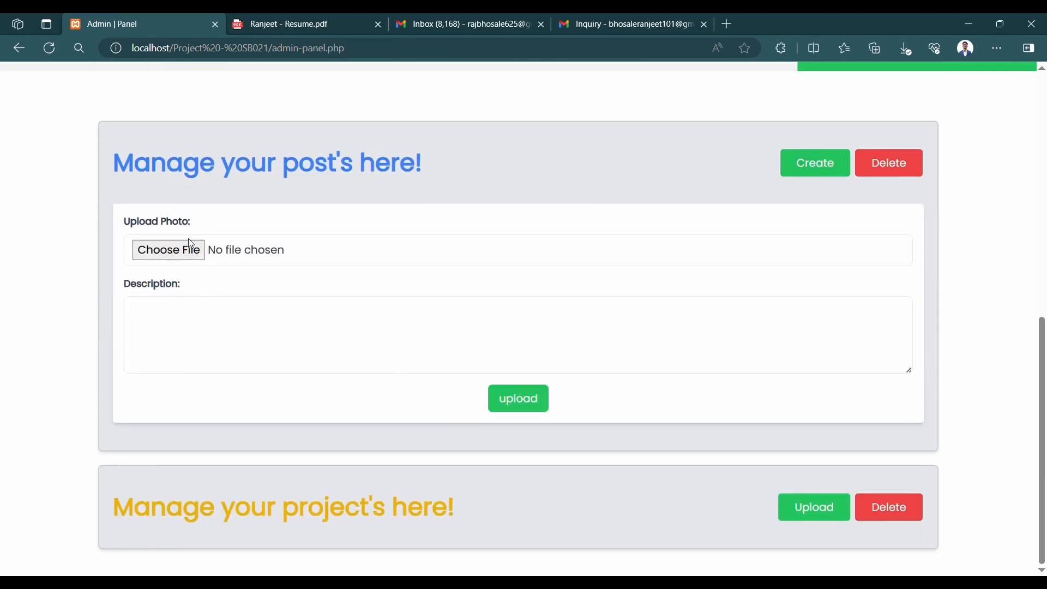
mouse_move(300, 222)
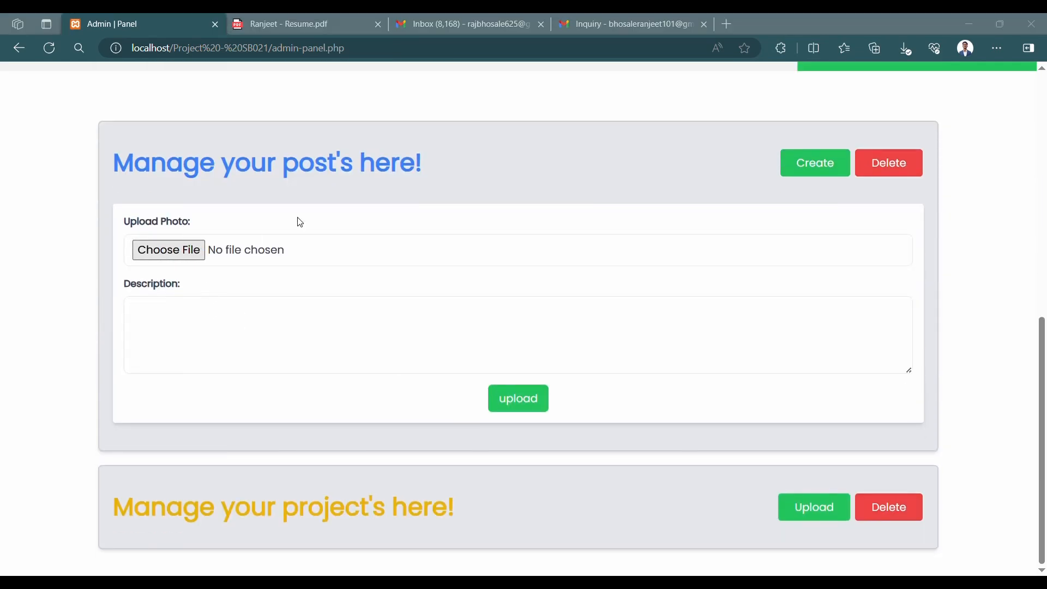
text(at launch of alpha coding club)
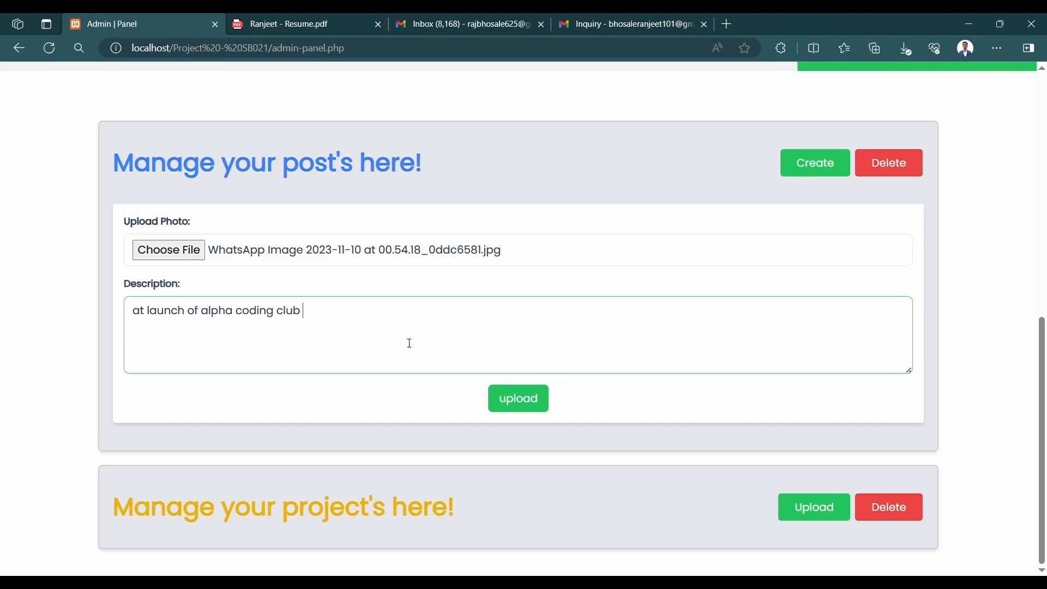
click(518, 398)
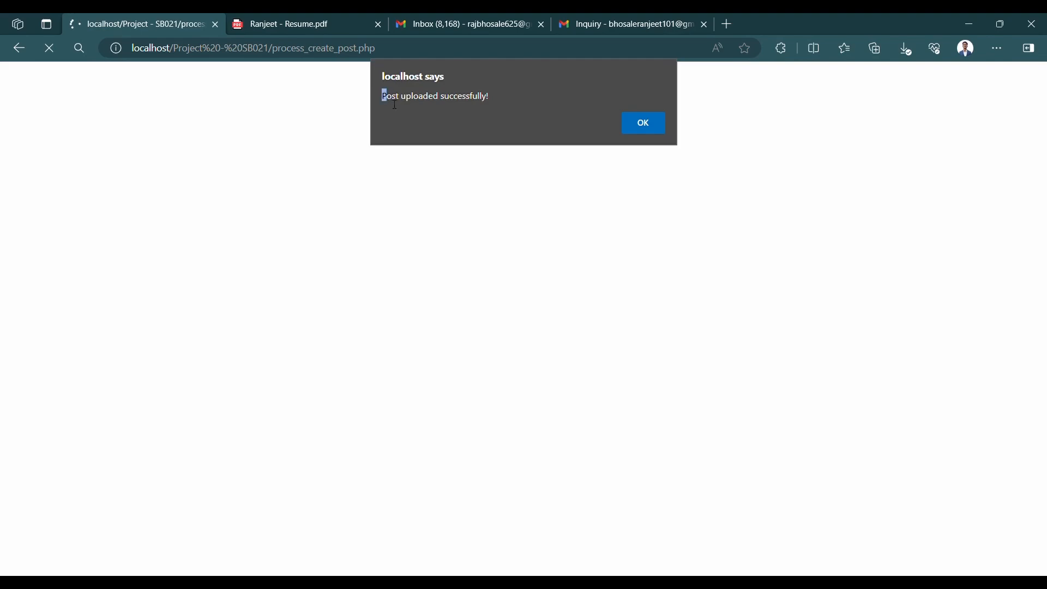
click(641, 123)
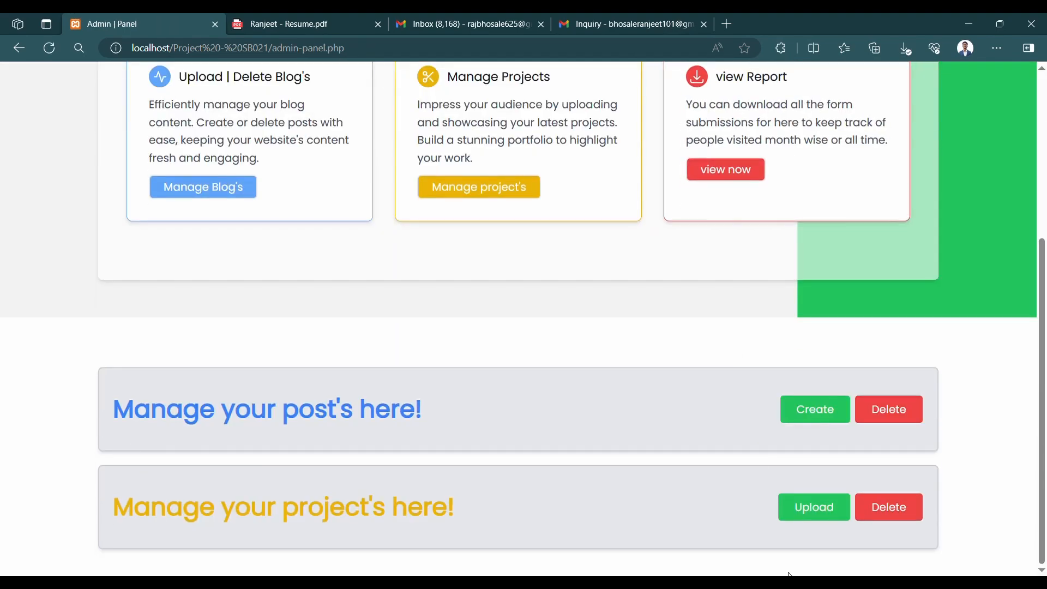
mouse_move(813, 507)
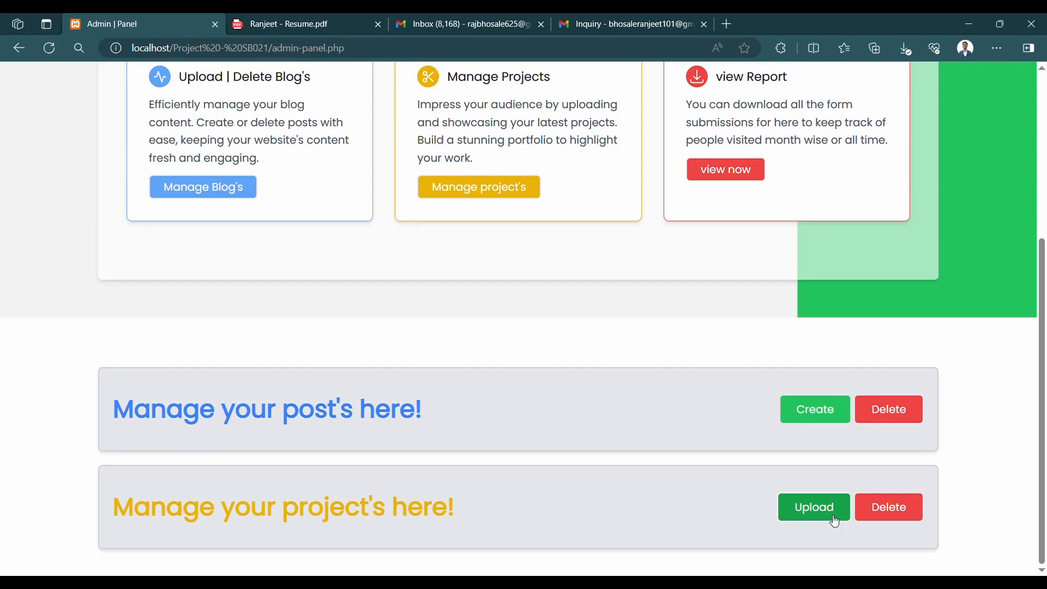
- Upload project 'testing' with Best Laptop.png and a ChatGPT project link, then log out
click(814, 506)
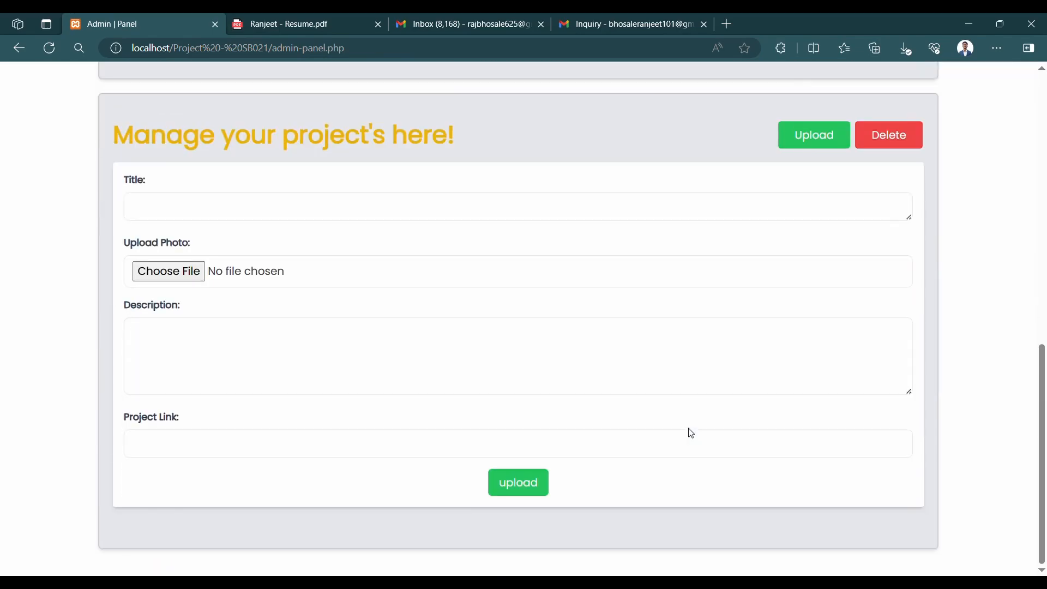
click(205, 206)
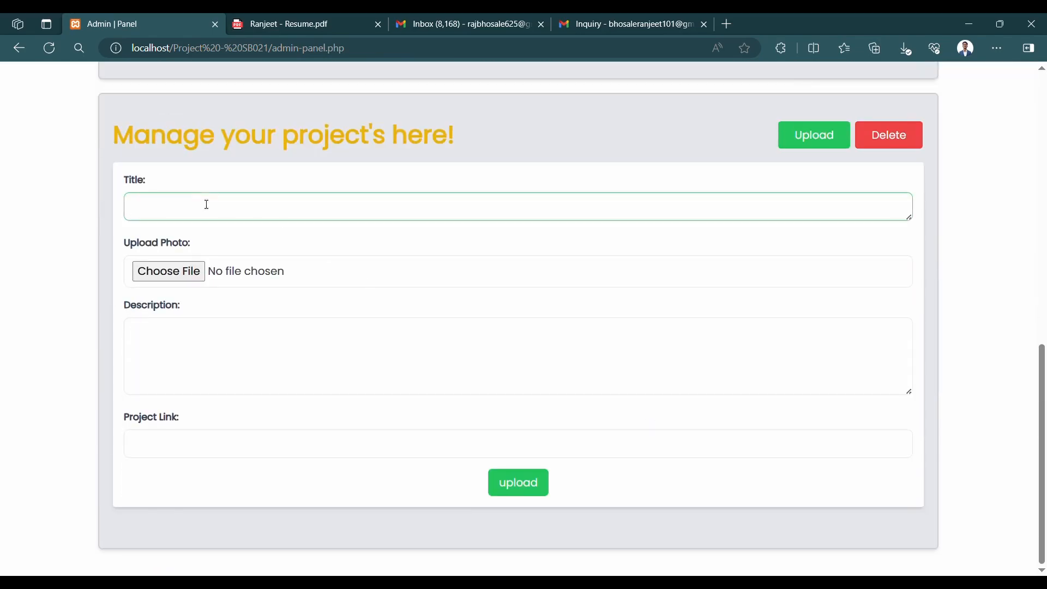
click(518, 443)
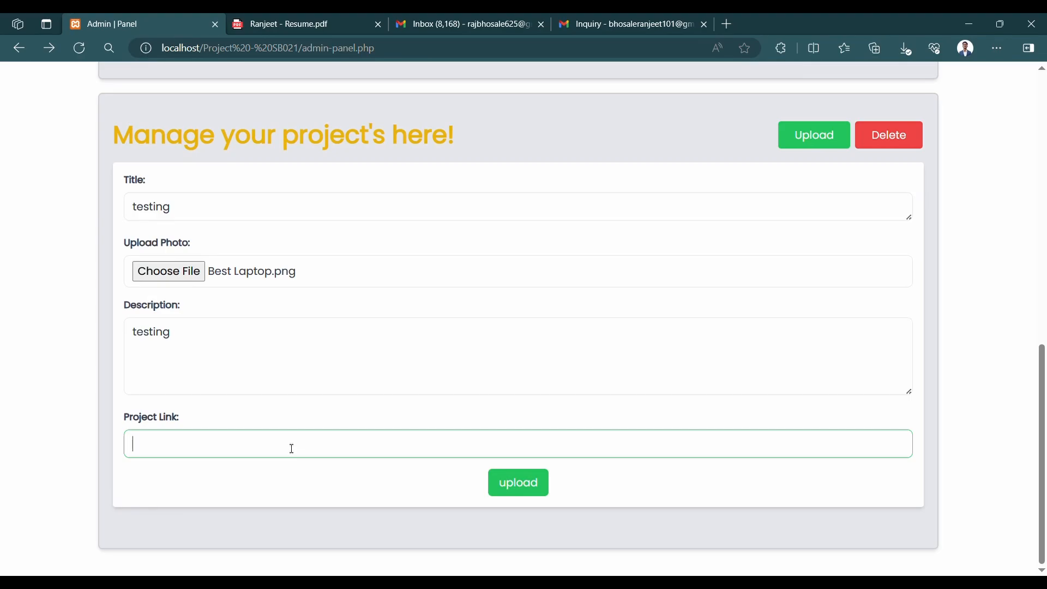
text(https://chat.openai.com/c/9580d6a3-9144-4218-81e9-dd00f6bc1701)
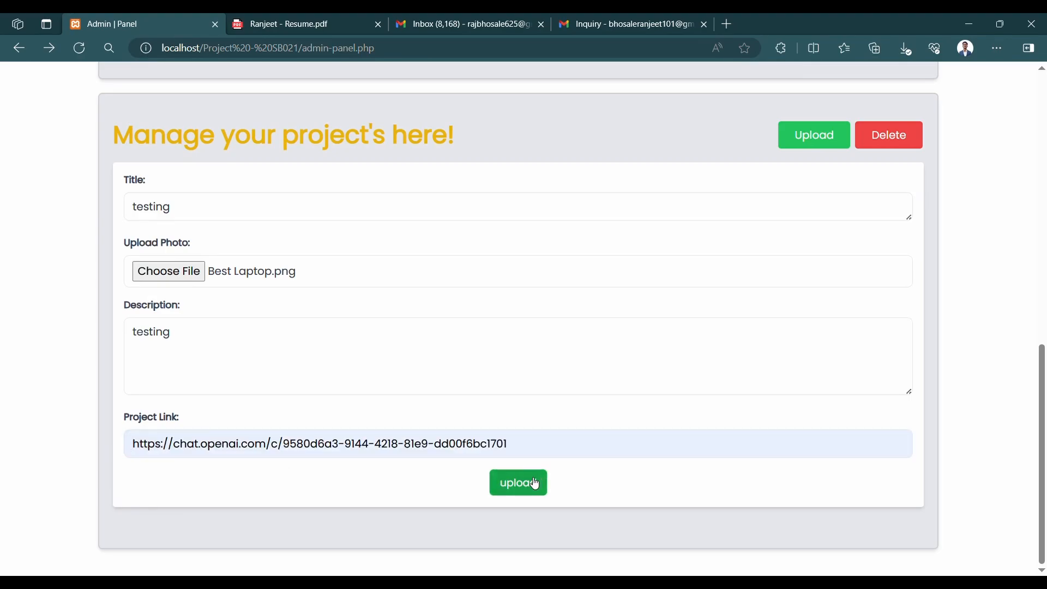
click(517, 482)
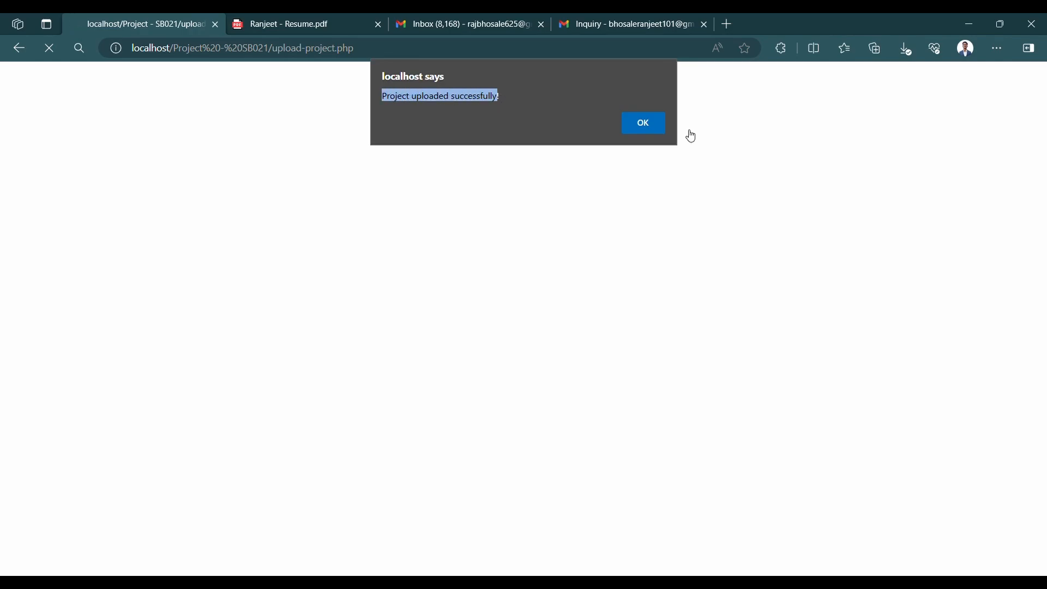
click(642, 122)
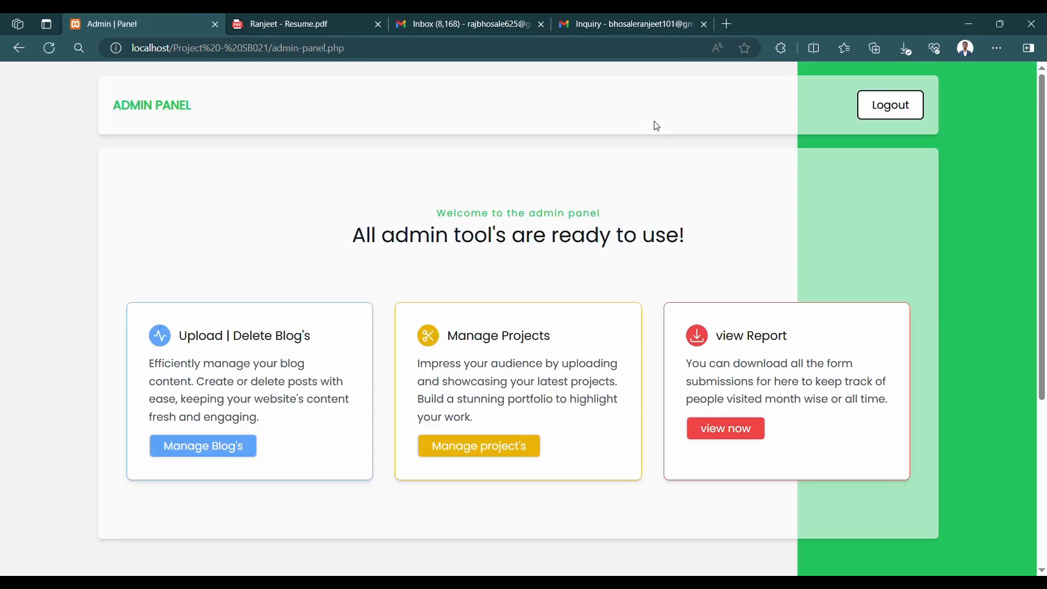
click(889, 105)
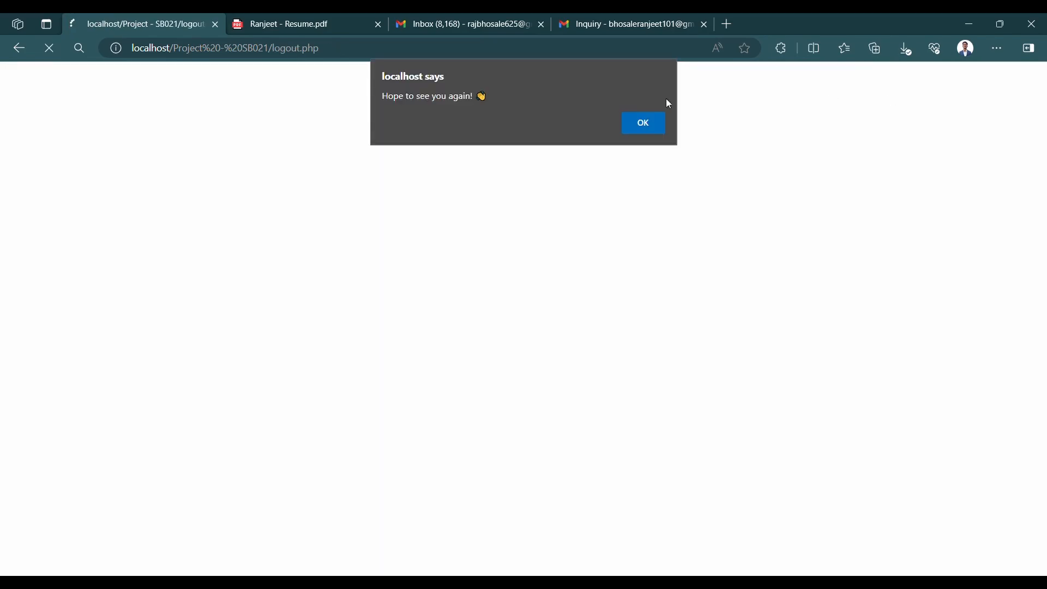
- Dismiss the logout alert and find the new 'testing' project on the public Projects page
click(642, 123)
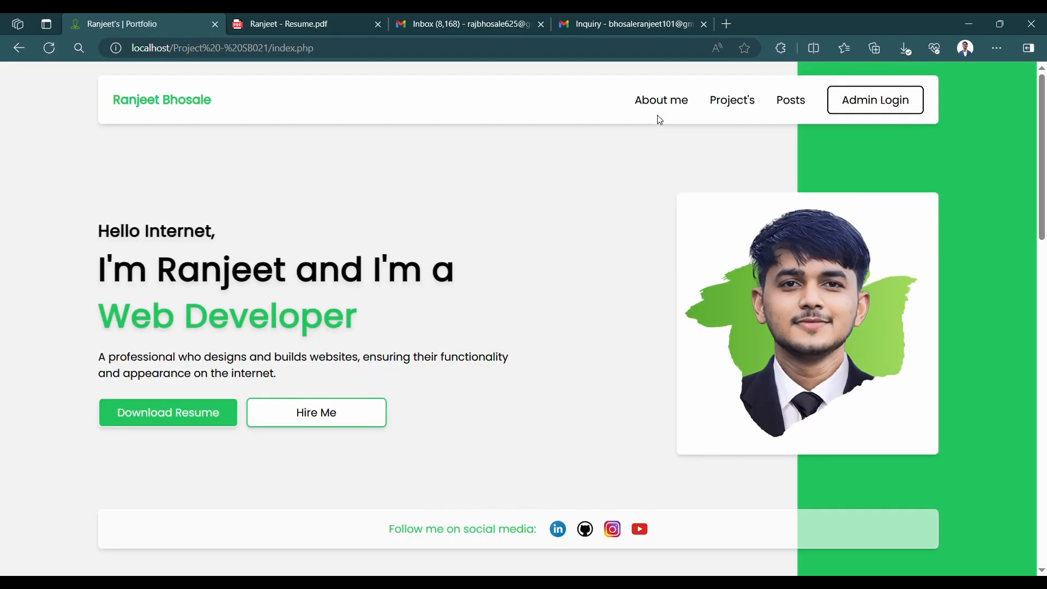
click(732, 99)
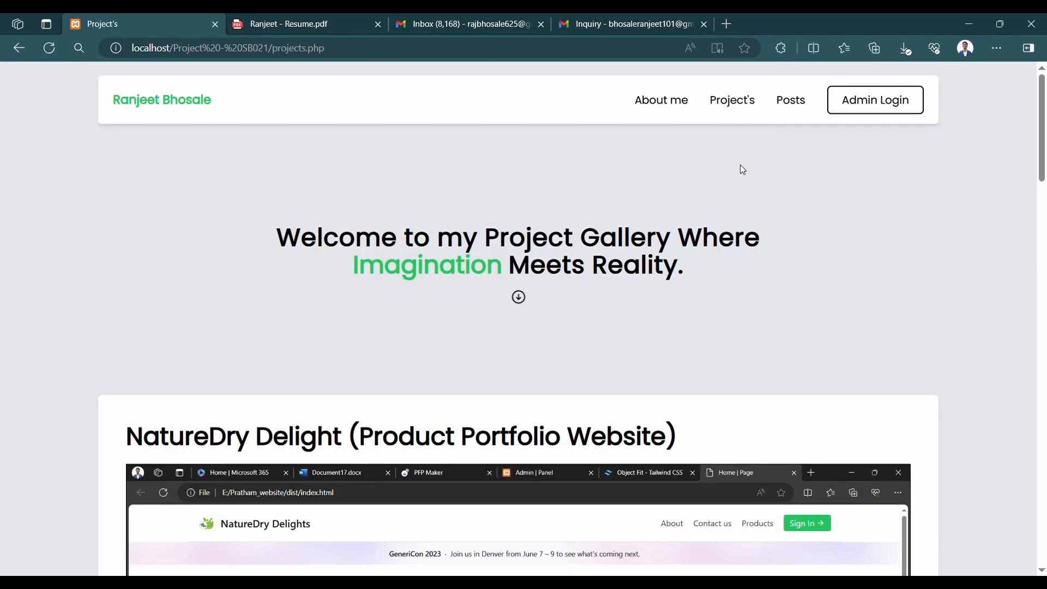
scroll(down, 3)
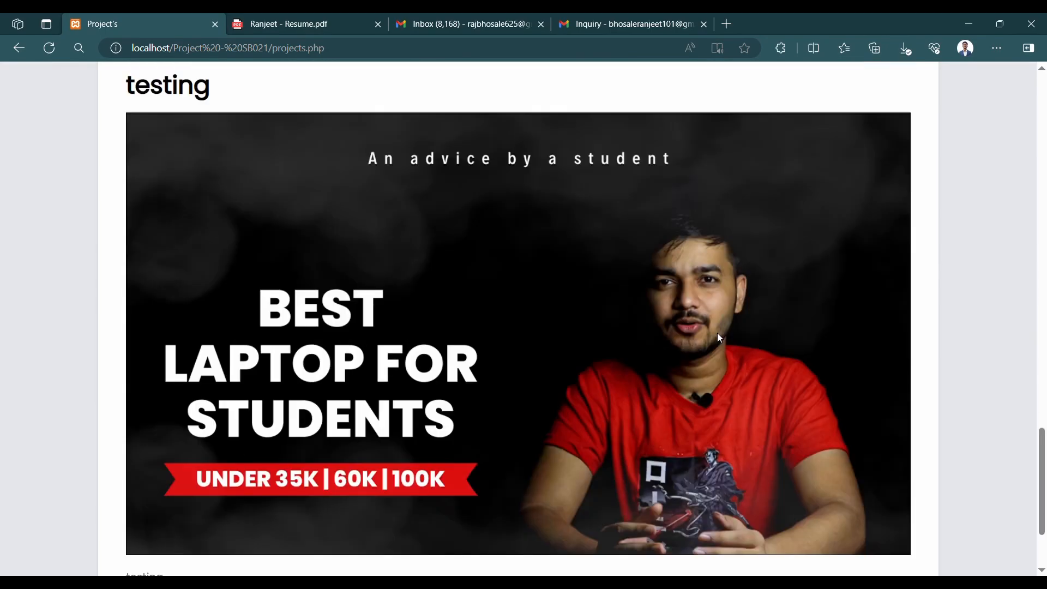
double_click(168, 85)
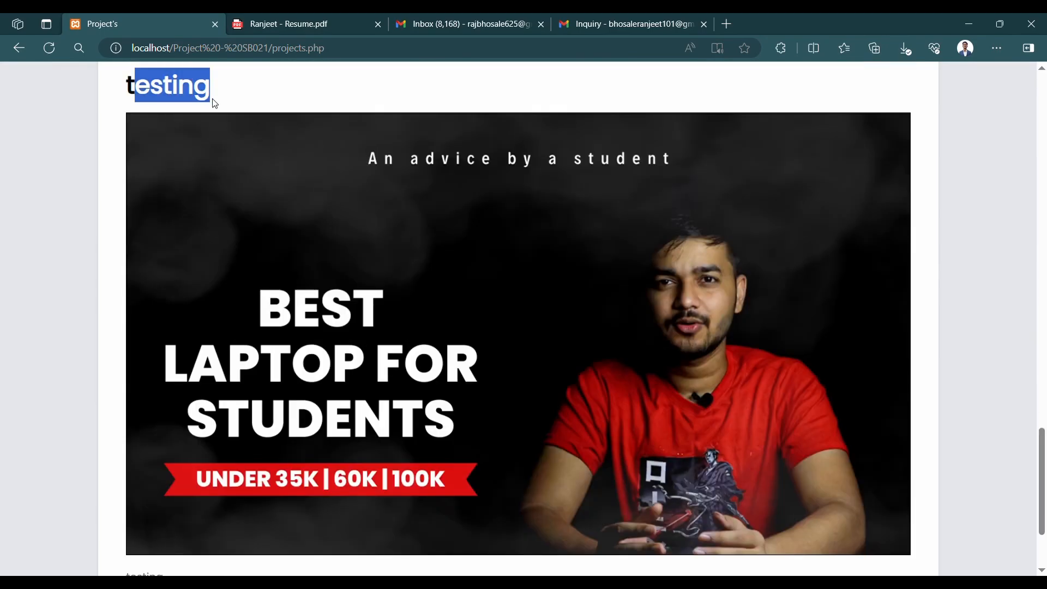
- Check the public Posts feed for the alpha coding club post
scroll(down, 3)
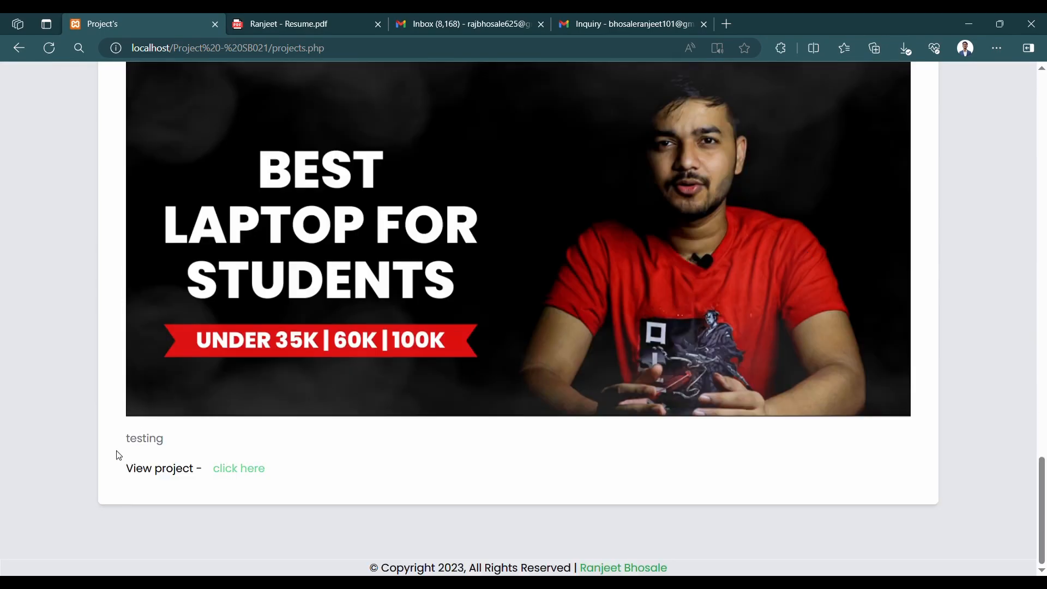
scroll(up, 3)
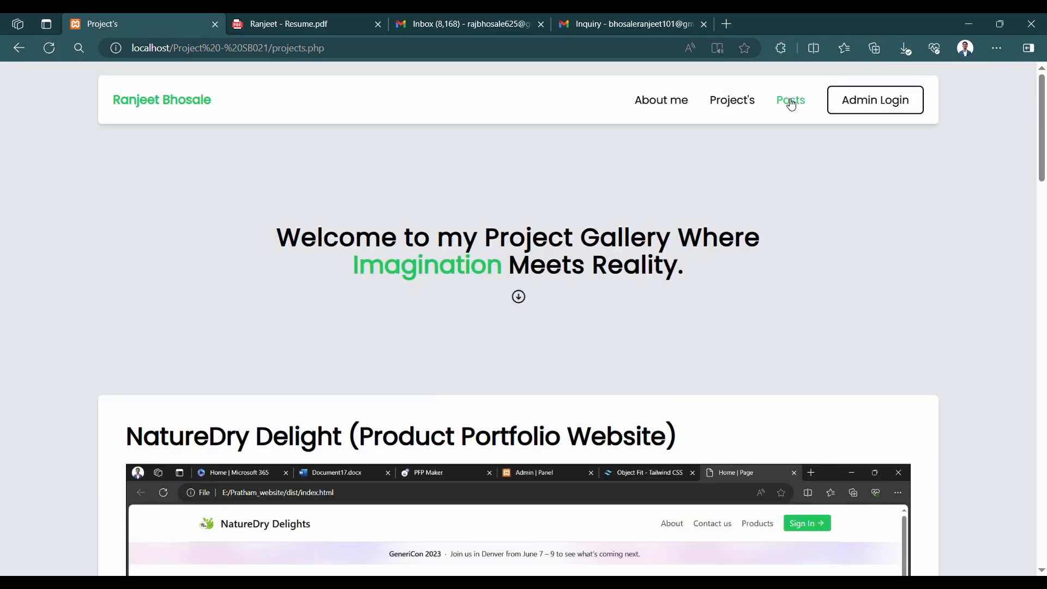
click(789, 99)
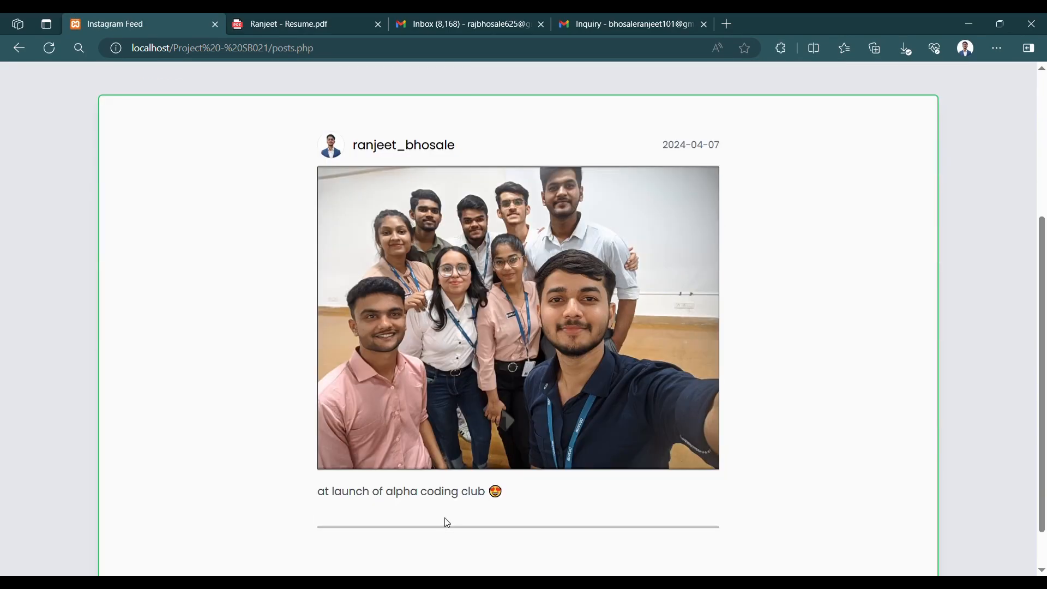